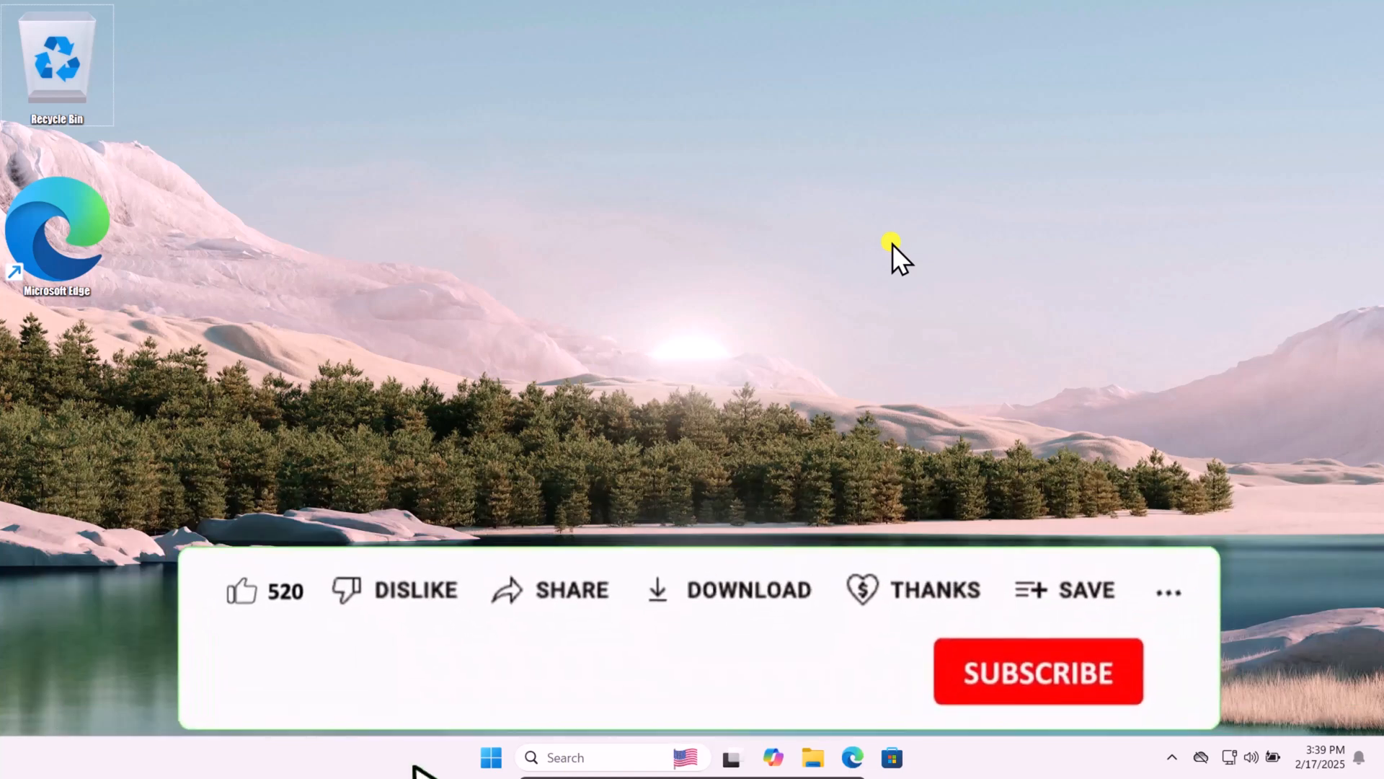
Open Settings to the Personalization > Fonts page listing installed fonts.
click(240, 590)
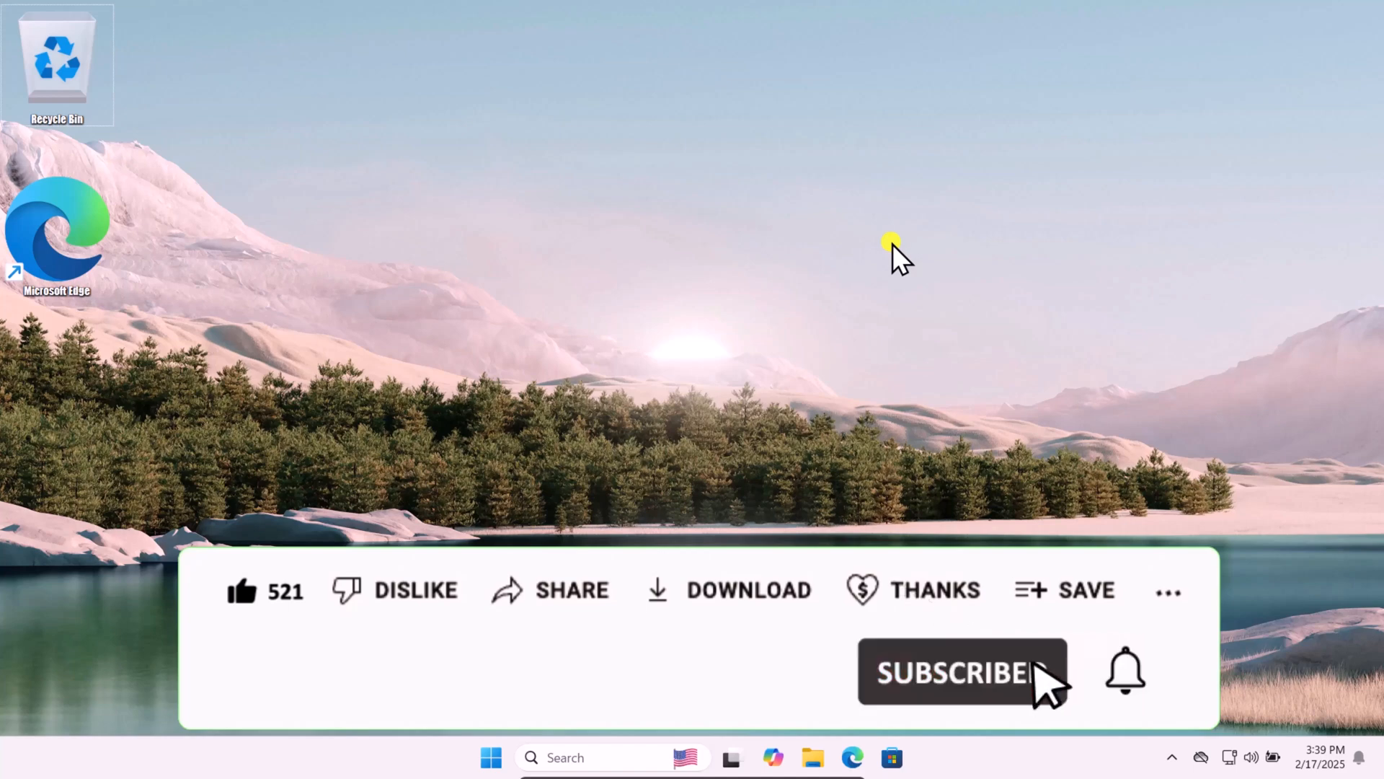
click(961, 672)
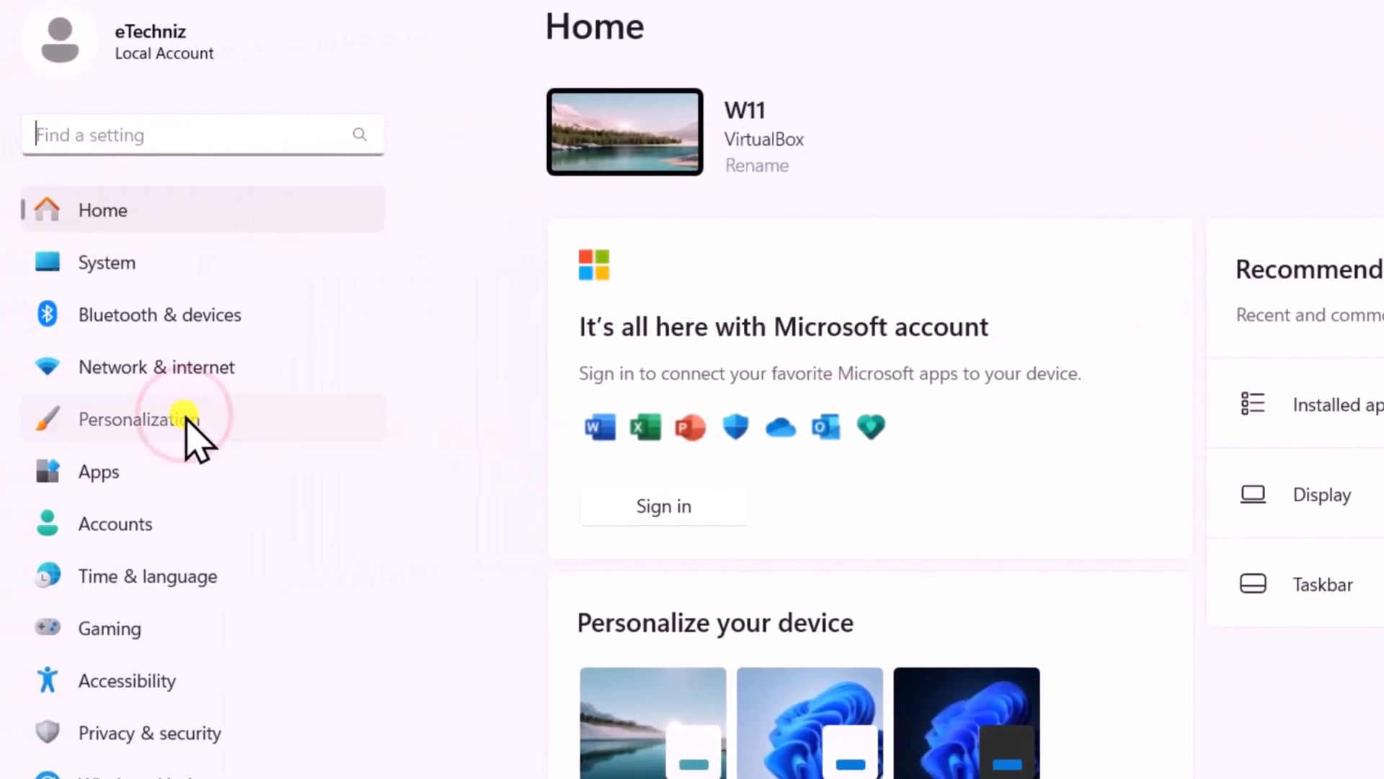
click(137, 419)
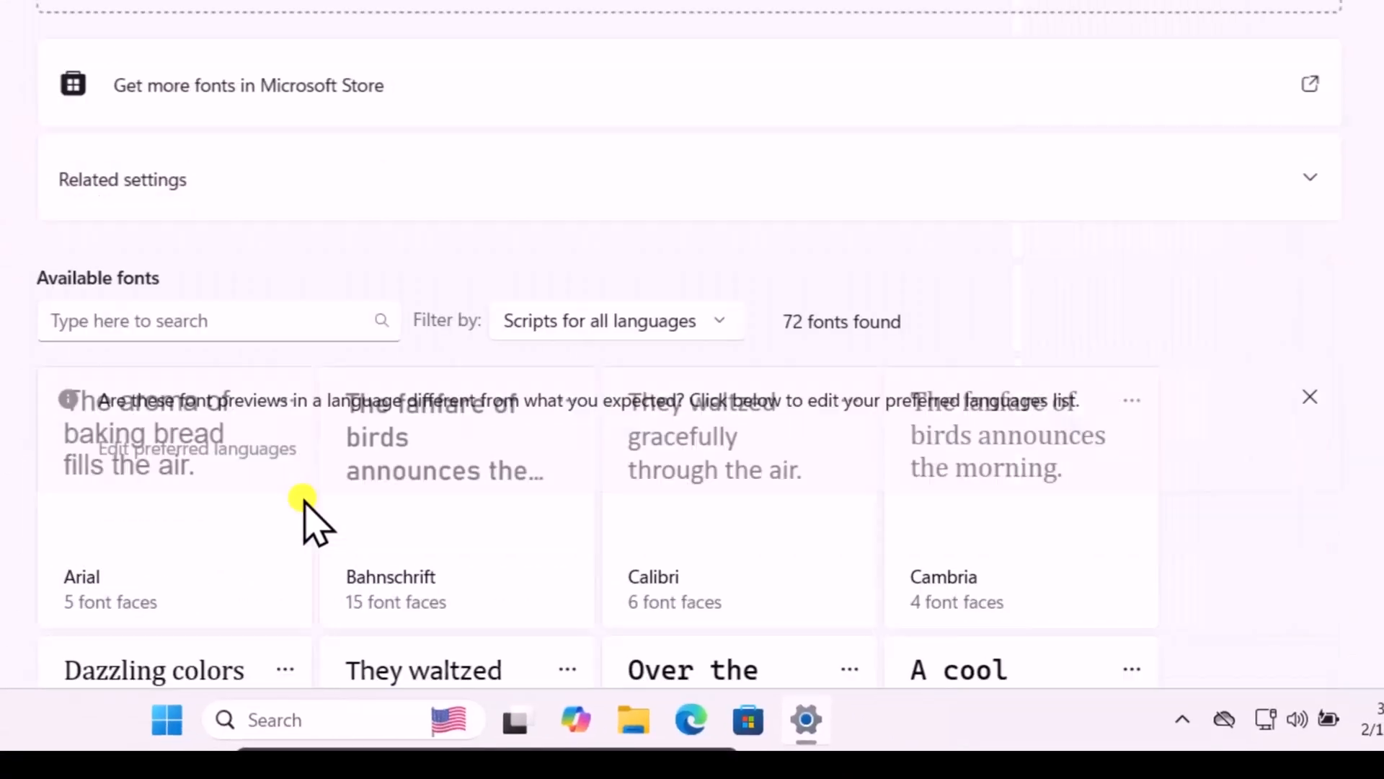
scroll(down, 3)
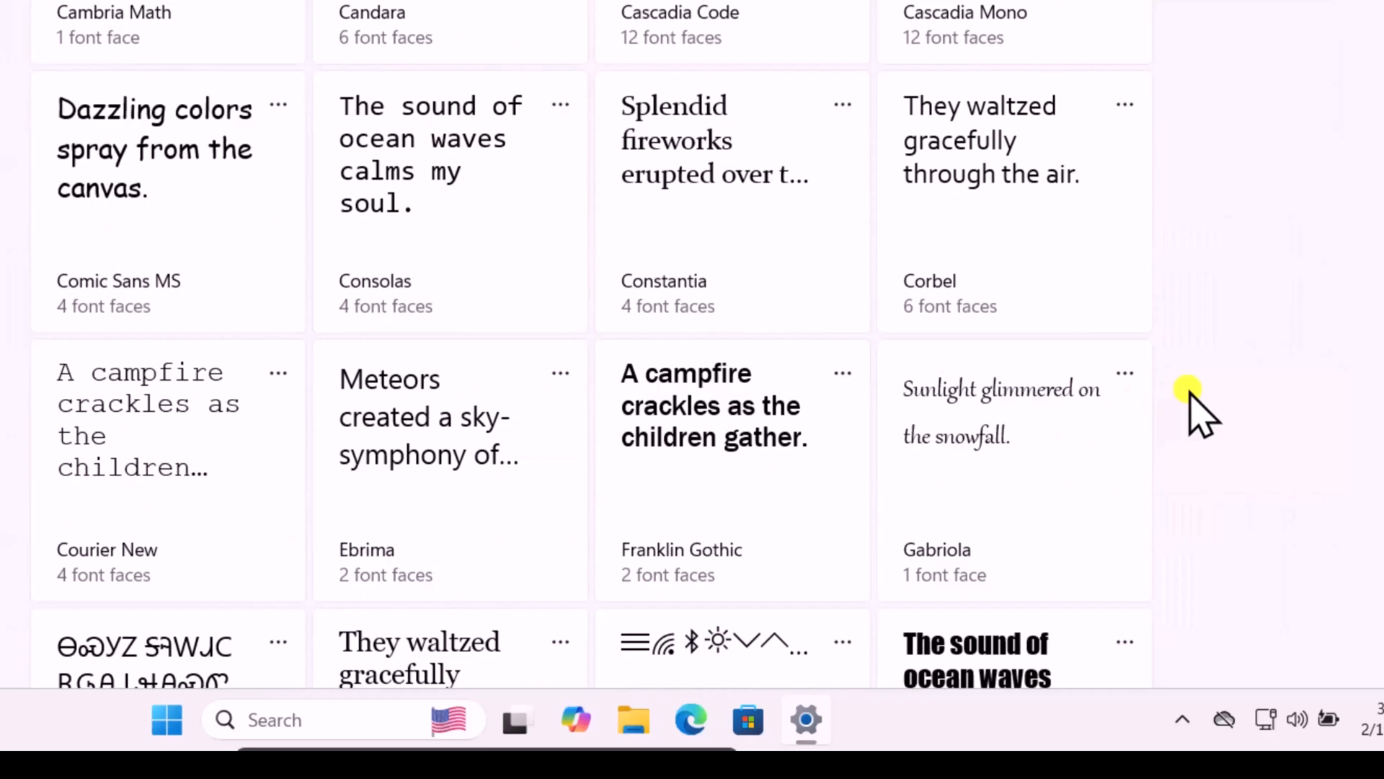
scroll(up, 3)
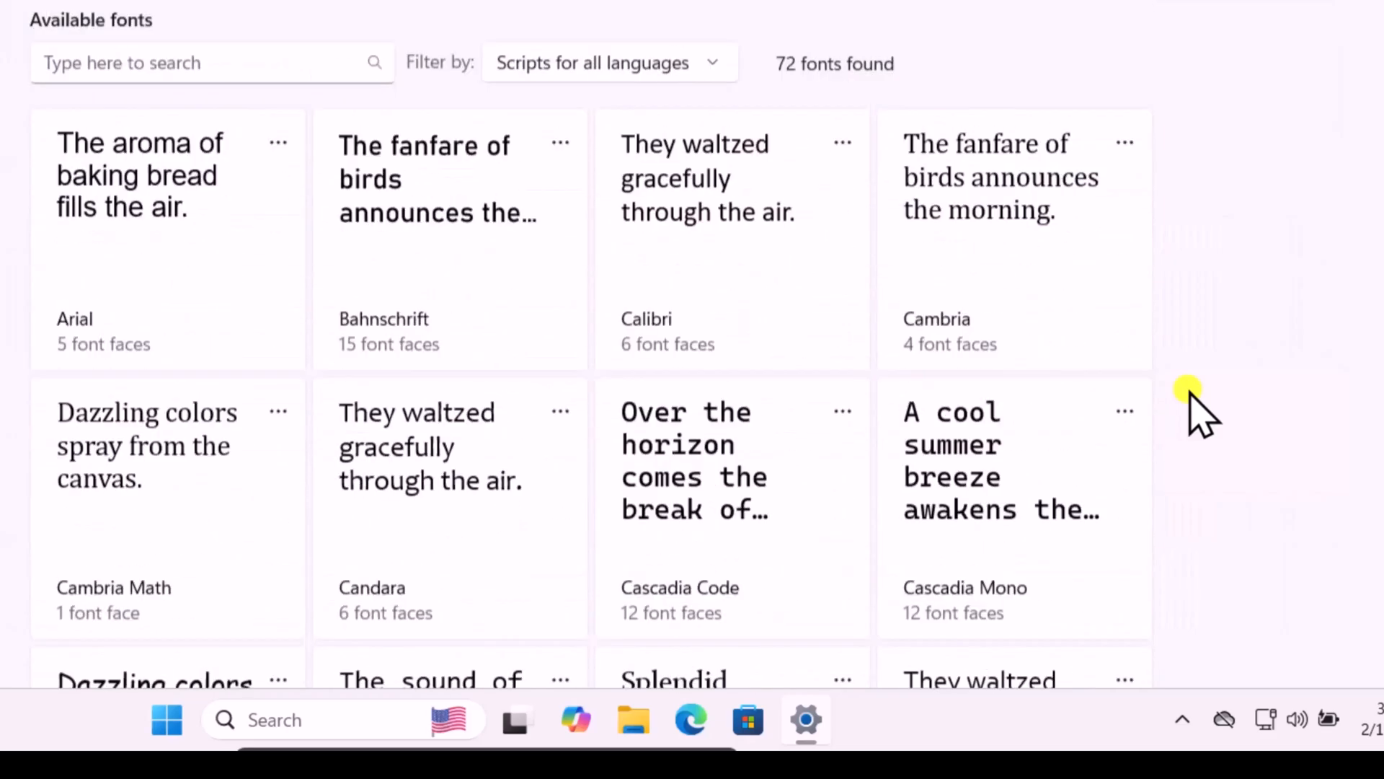
scroll(up, 3)
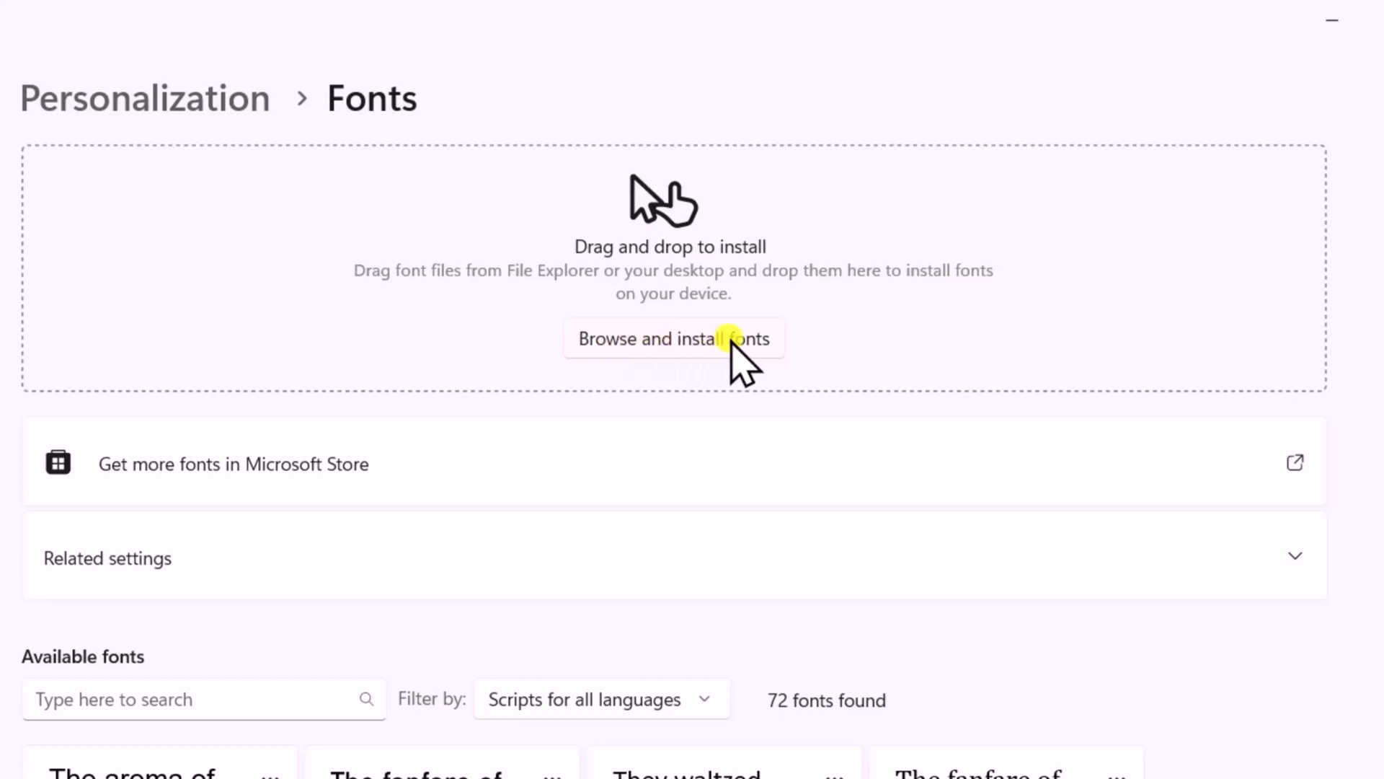
Briefly open and dismiss the font-file browse dialog, then scroll to the Georgia tile.
click(672, 339)
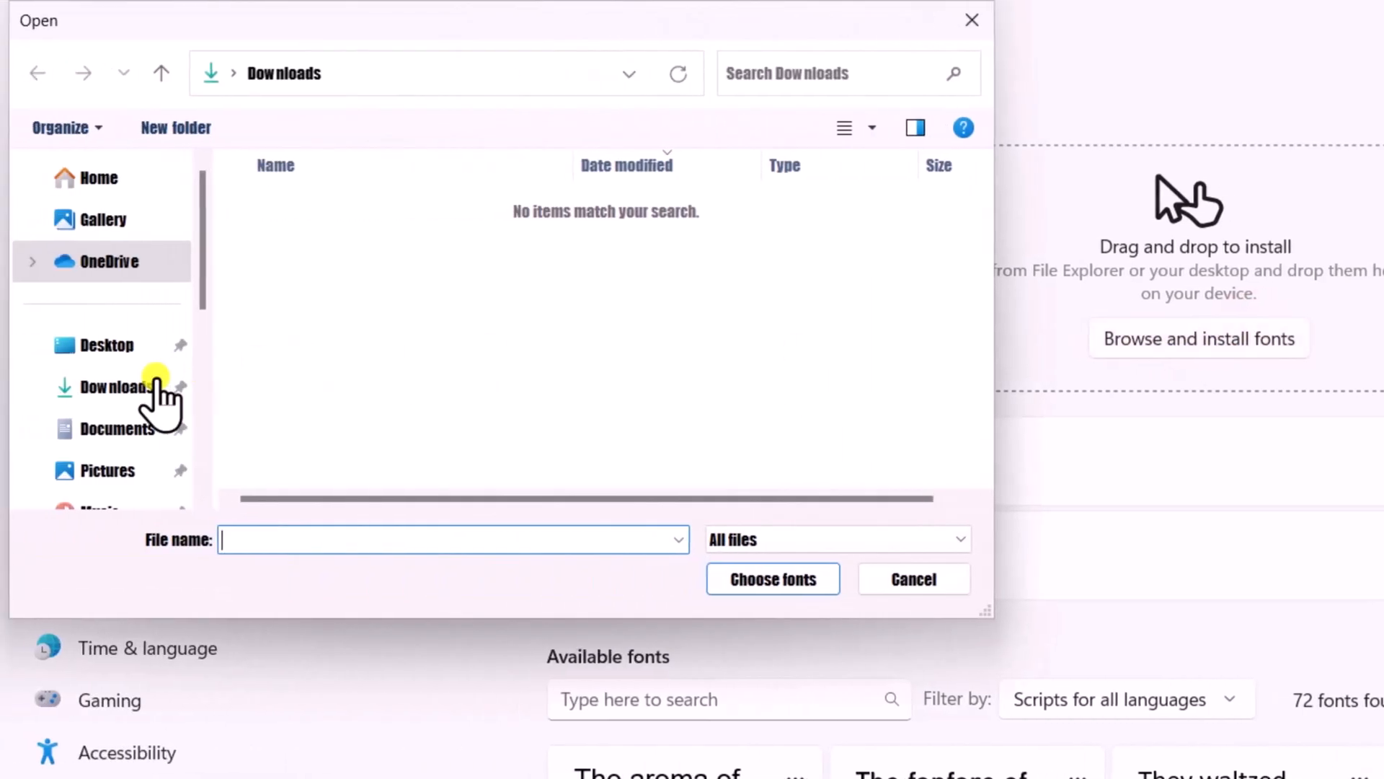
click(115, 387)
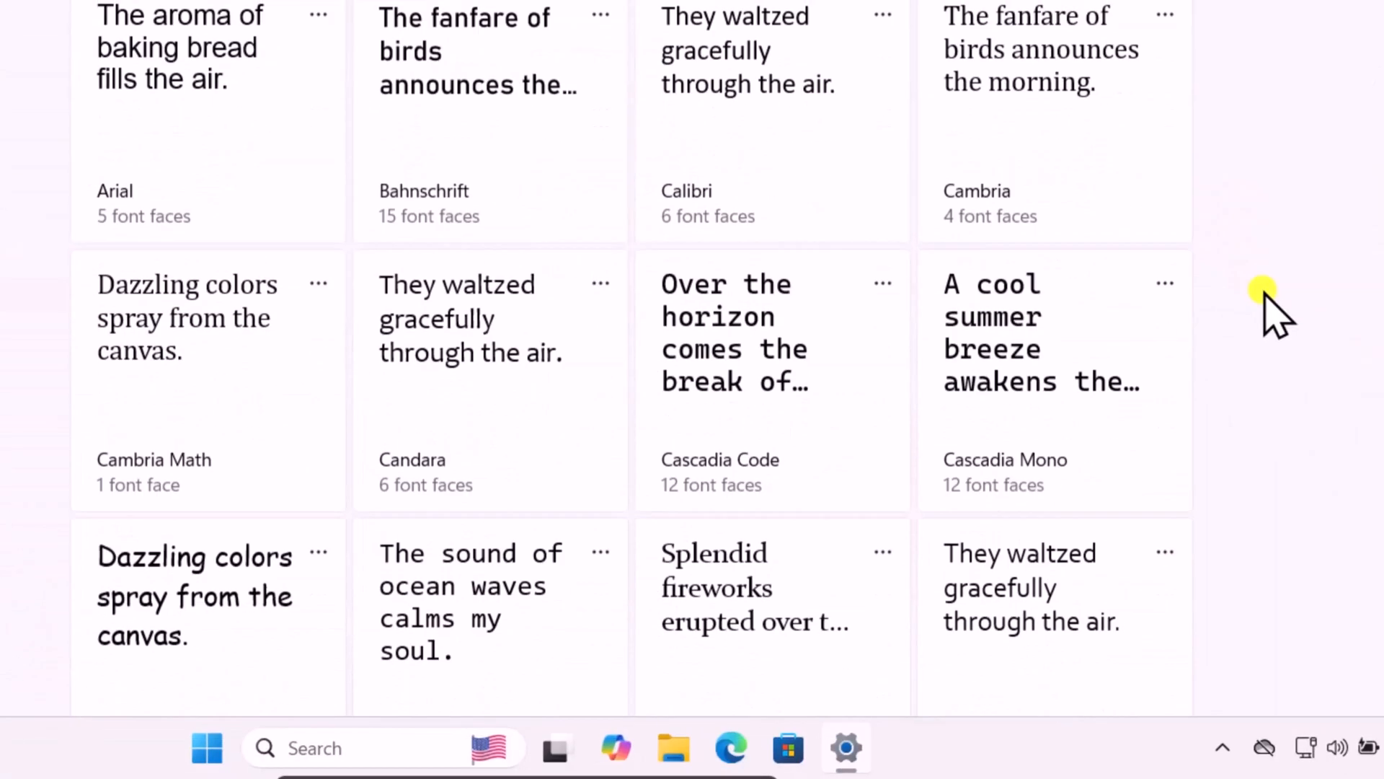
scroll(down, 3)
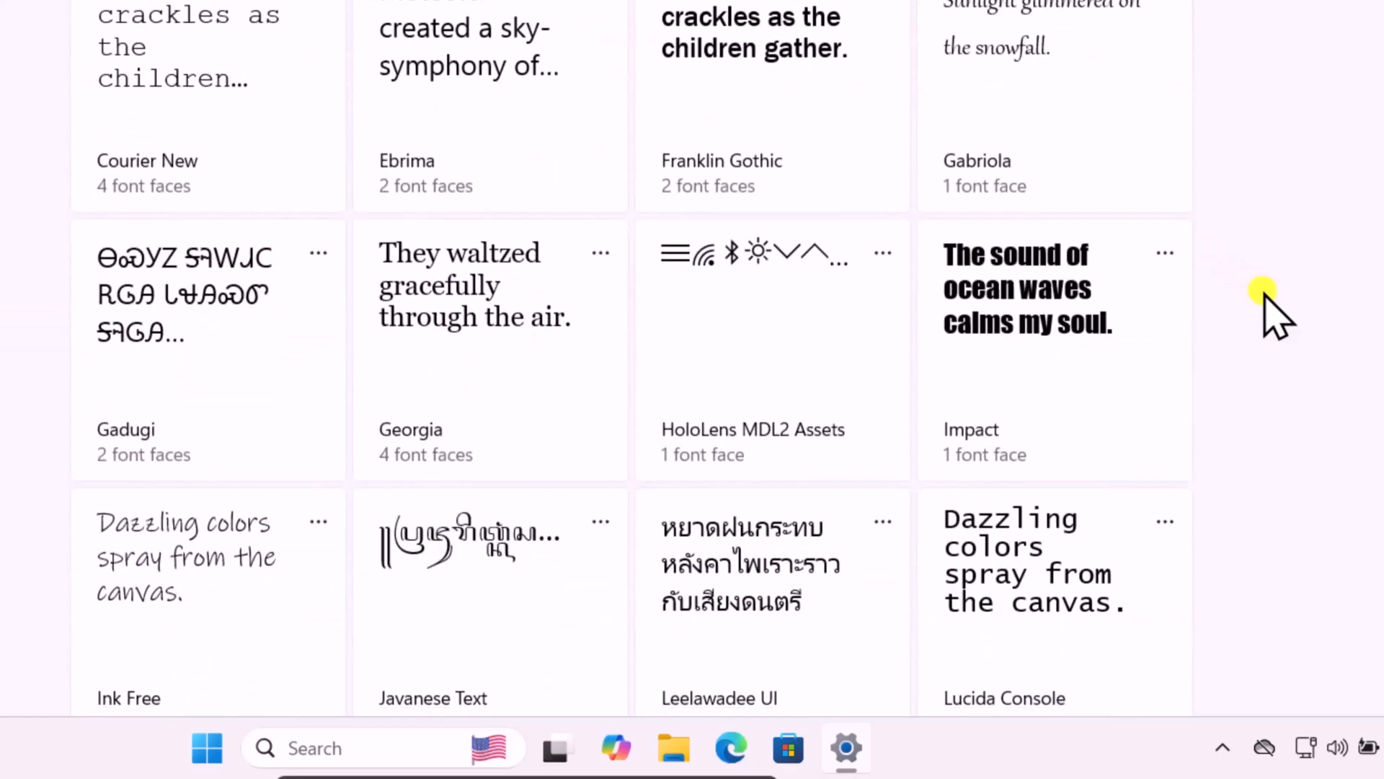
mouse_move(402, 304)
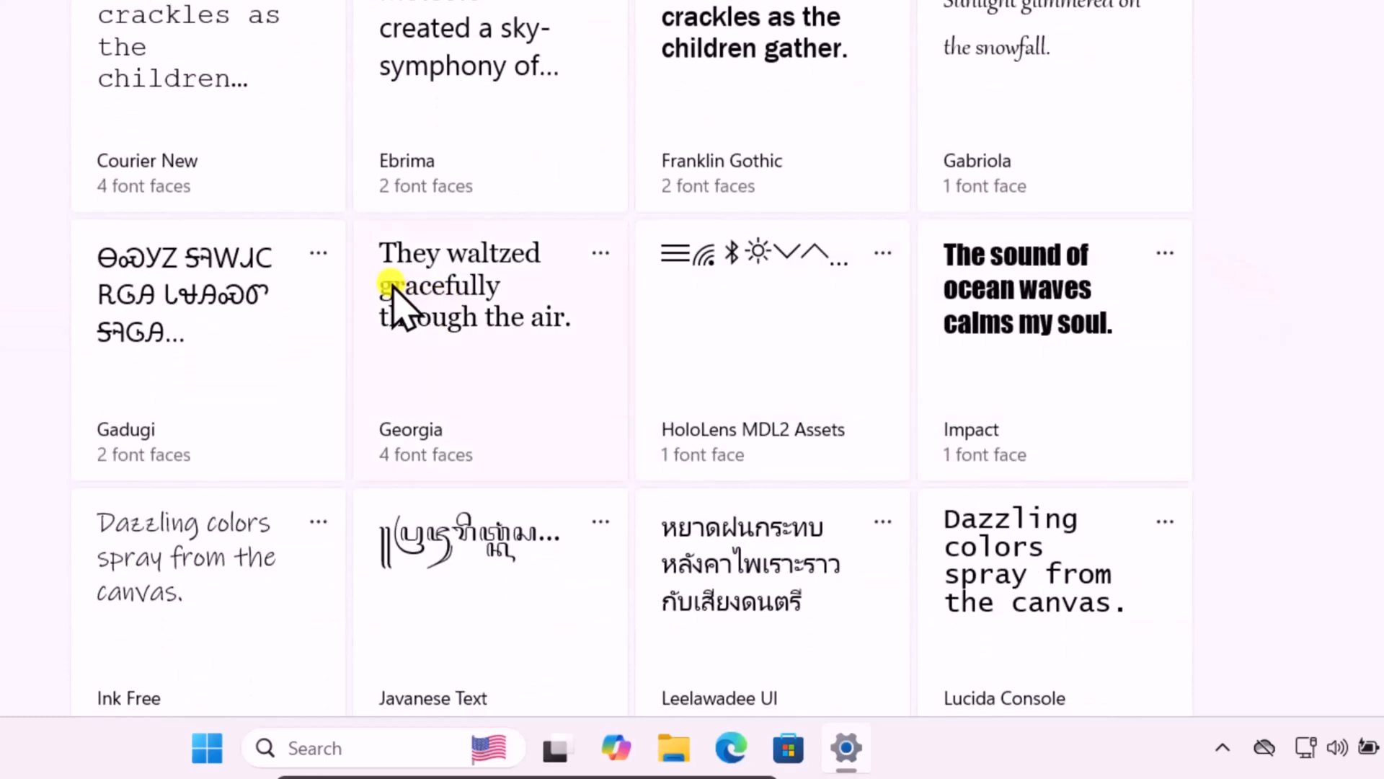
mouse_move(468, 322)
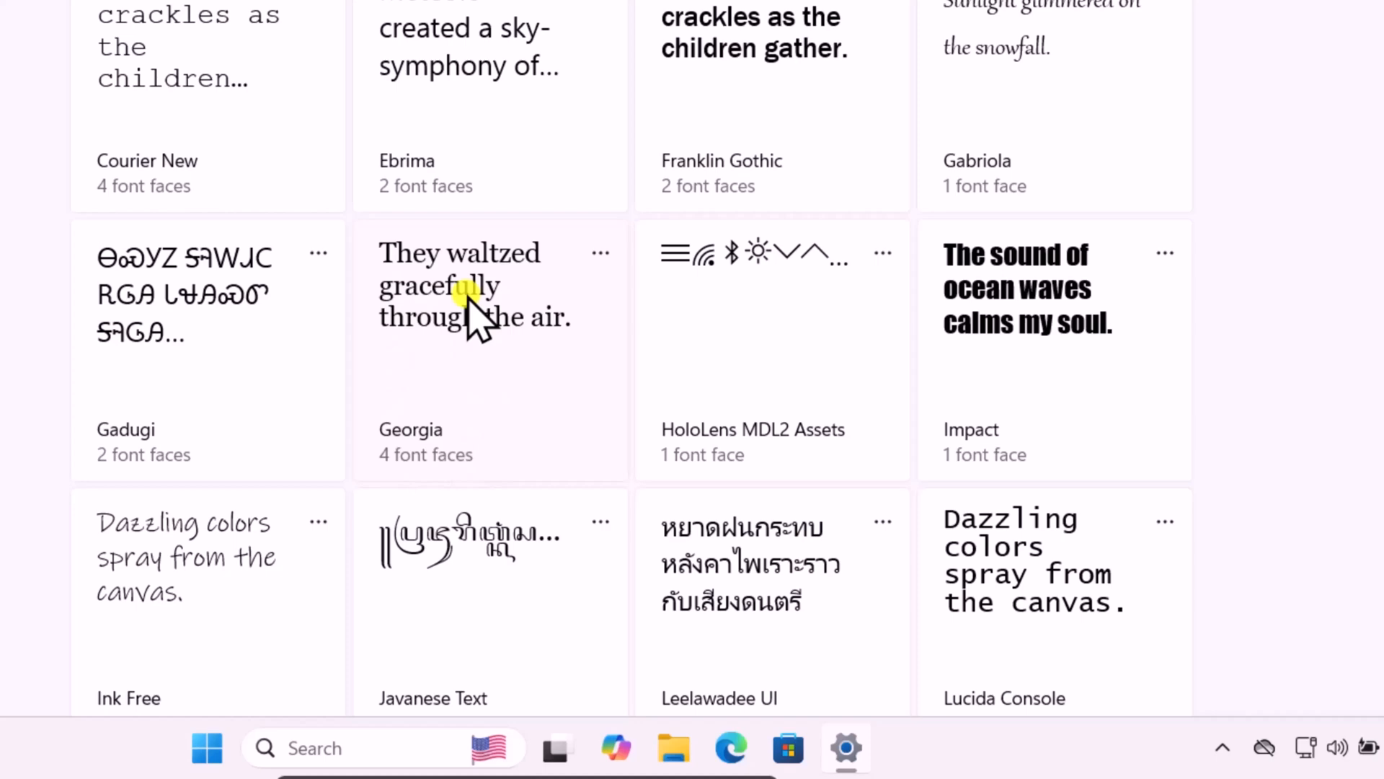
Open the Georgia font's details page in Settings.
click(491, 300)
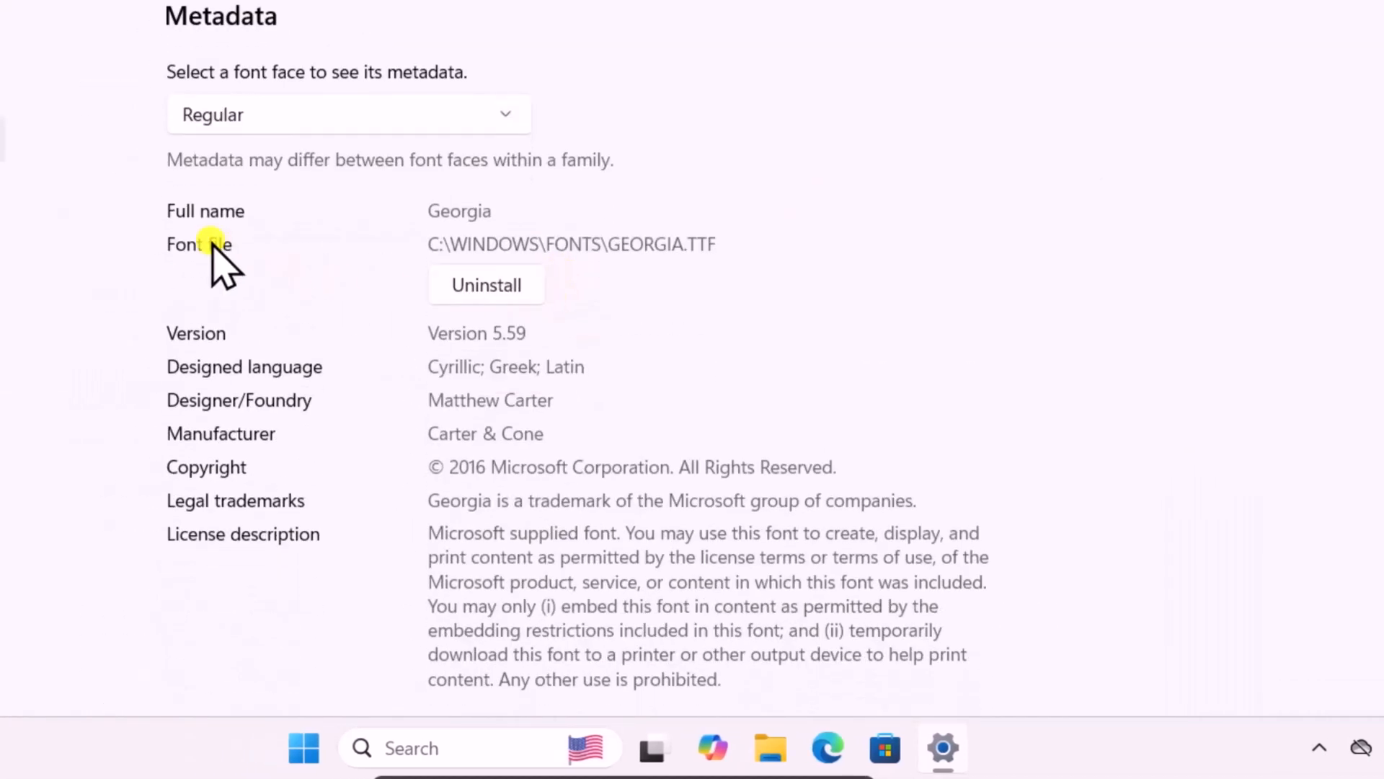
mouse_move(495, 247)
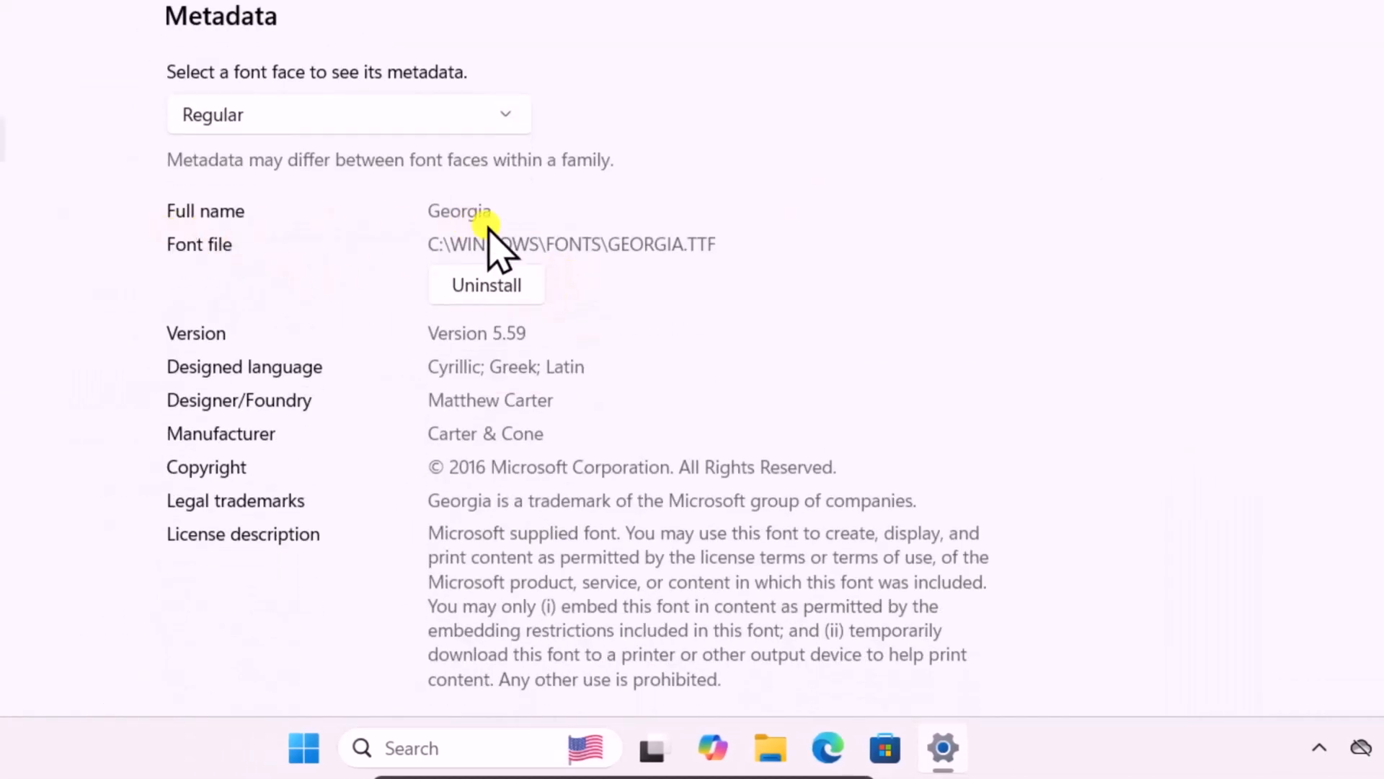
mouse_move(481, 539)
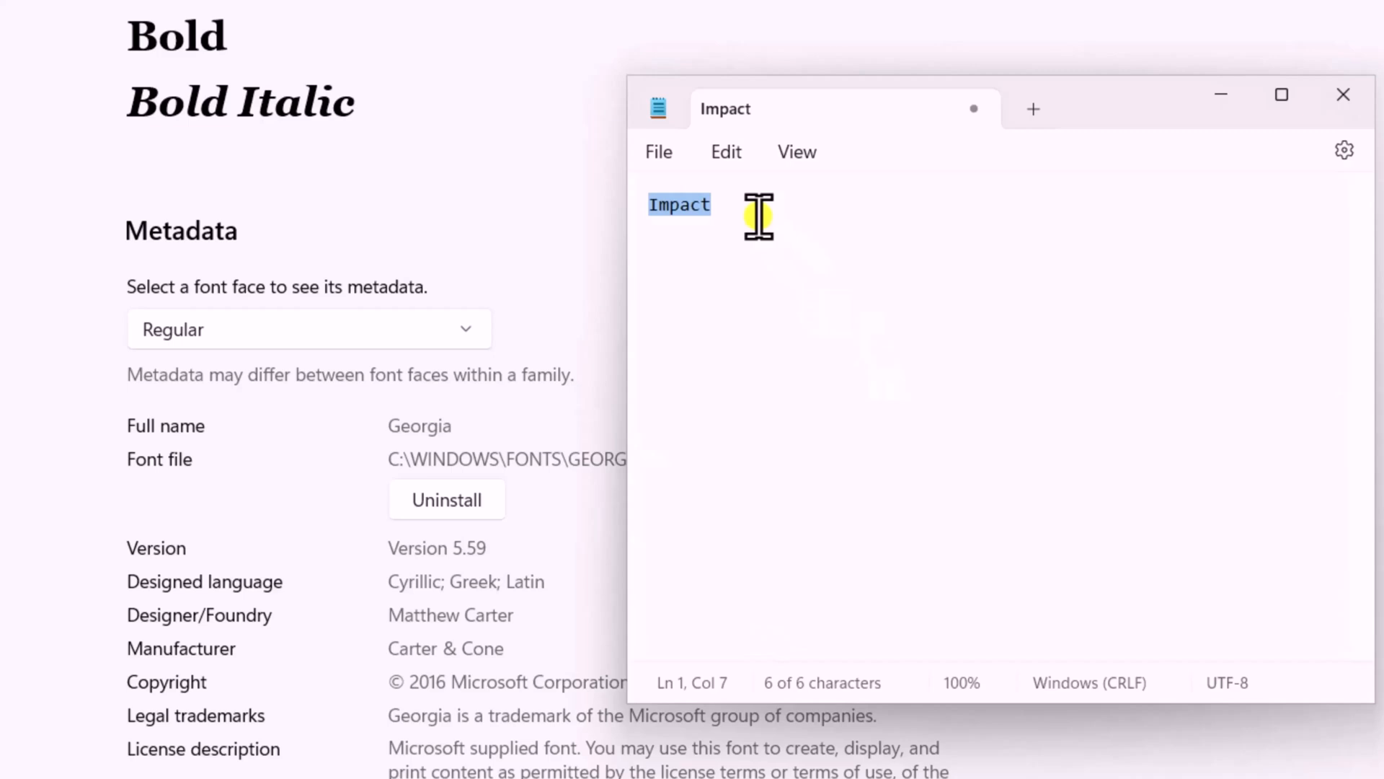
Replace 'Impact' with 'Georgia' in the Notepad note.
text(Georgia)
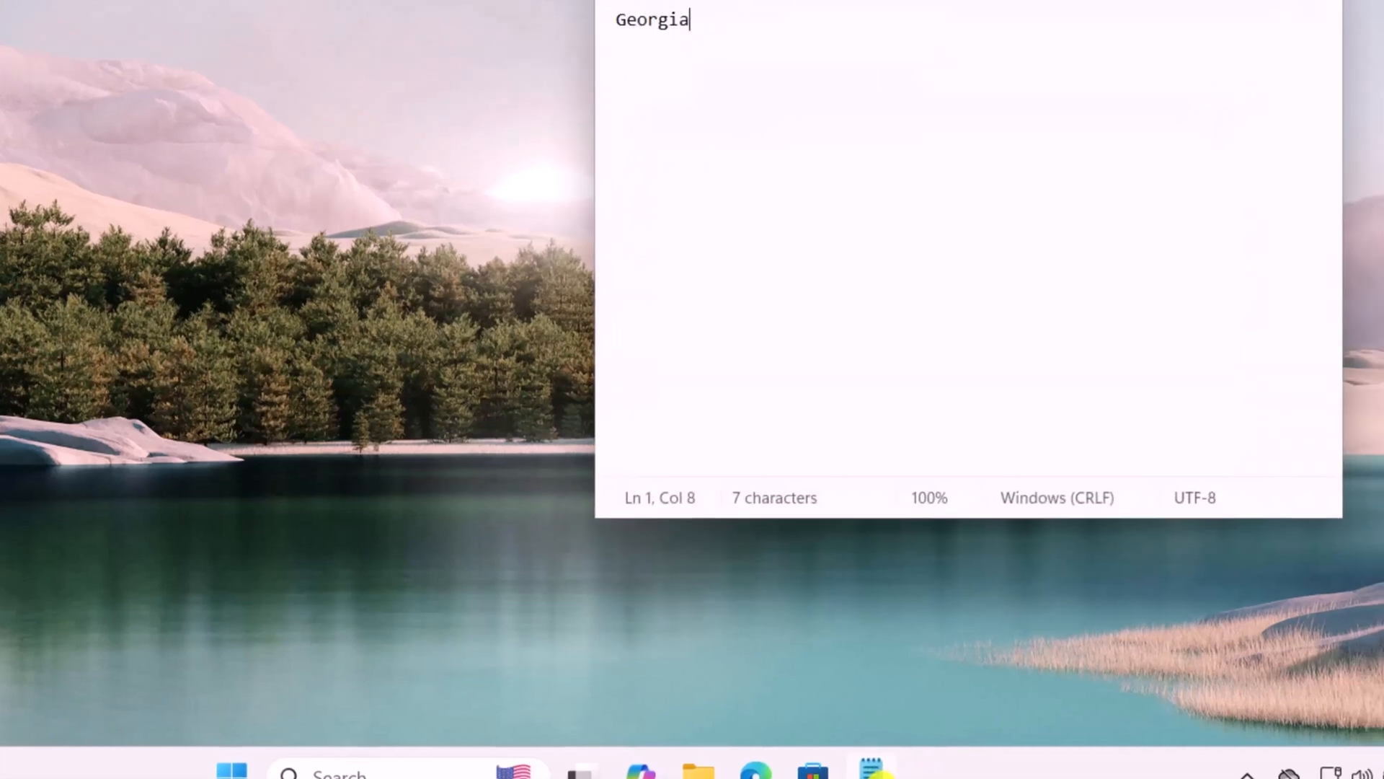
In a new Notepad tab, replace the script's NEW-FONT-NAME placeholder with Georgia.
click(917, 133)
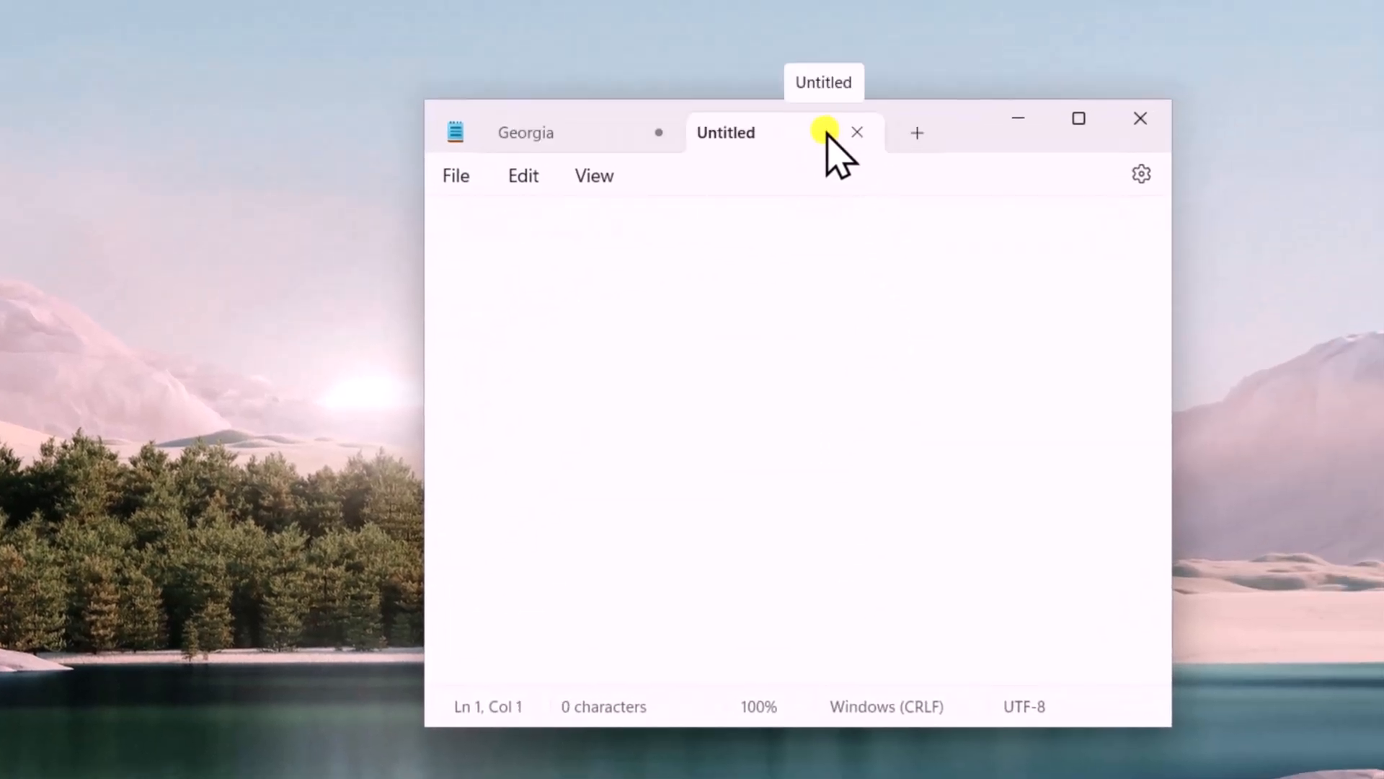
mouse_move(609, 233)
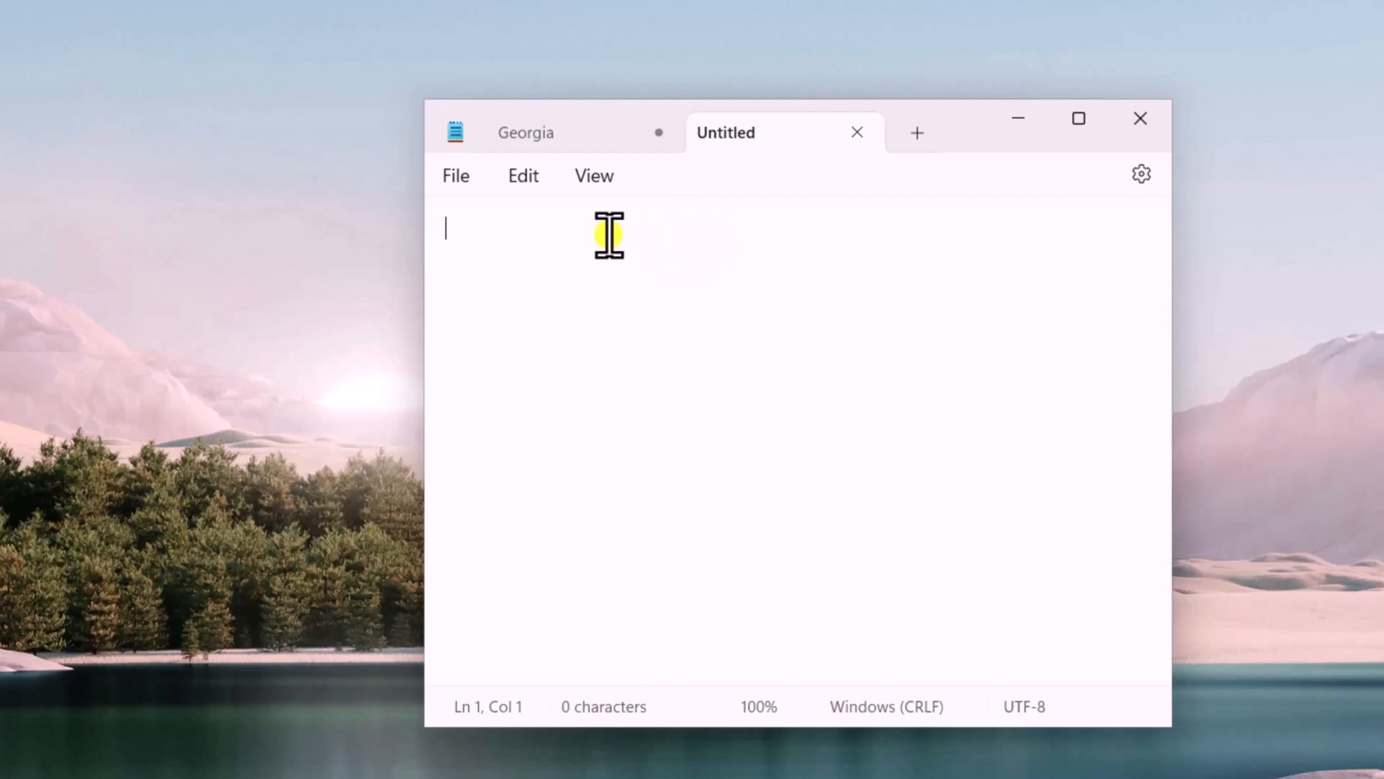
mouse_move(695, 240)
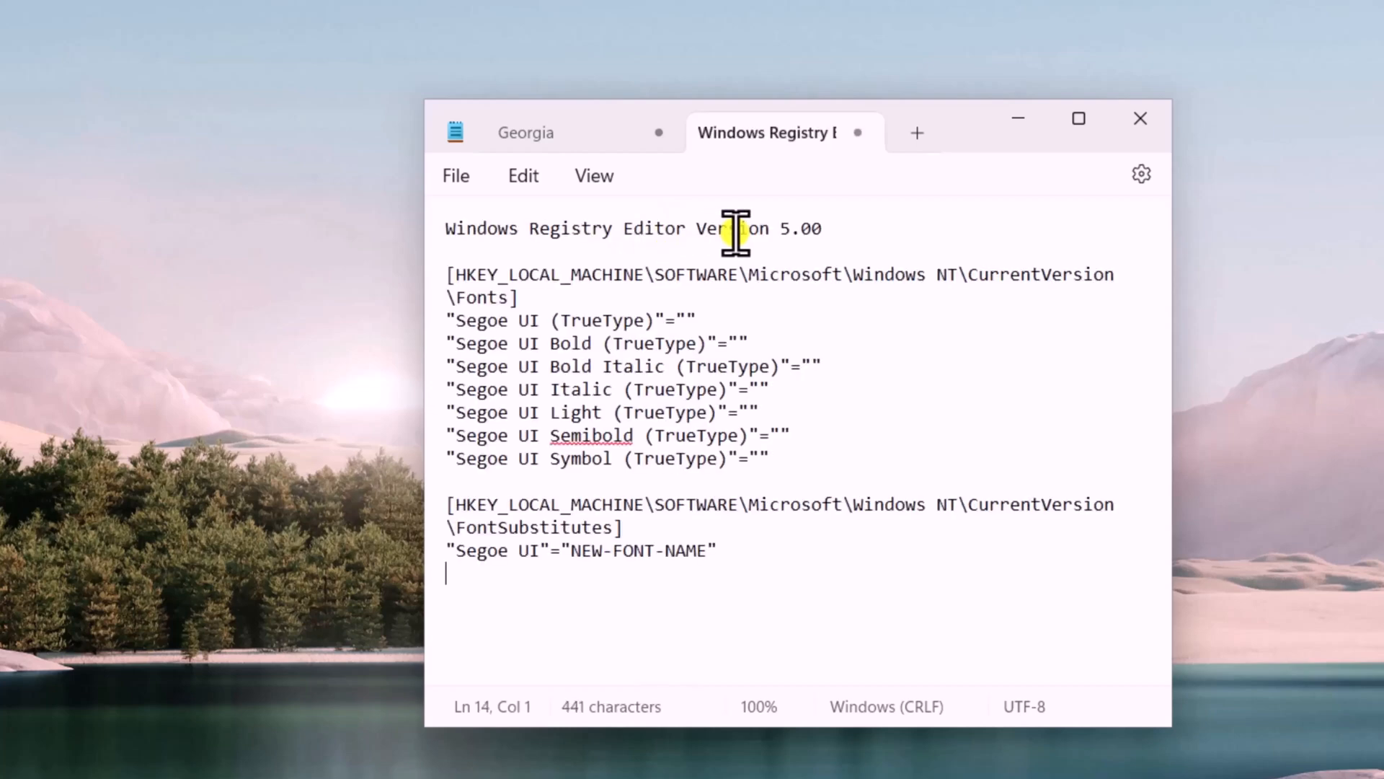
mouse_move(499, 274)
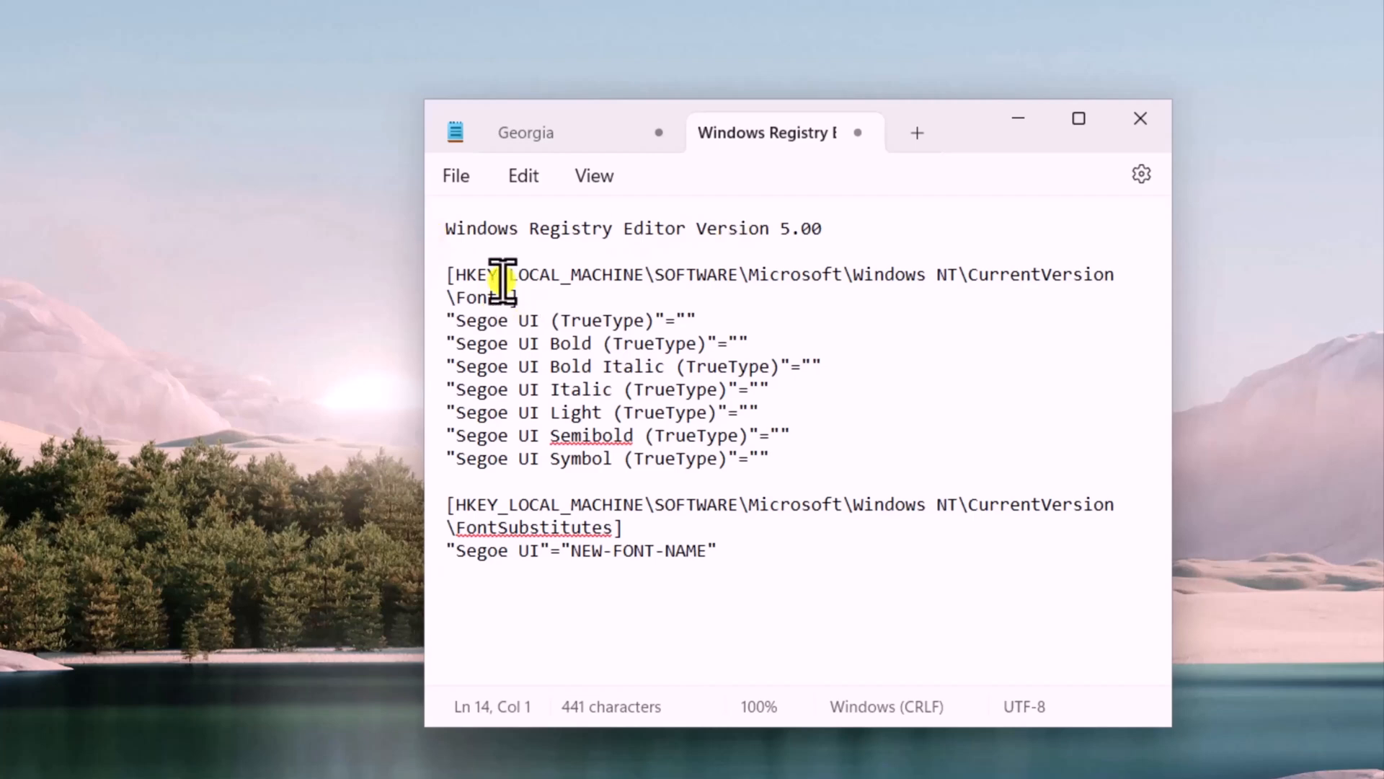
double_click(640, 550)
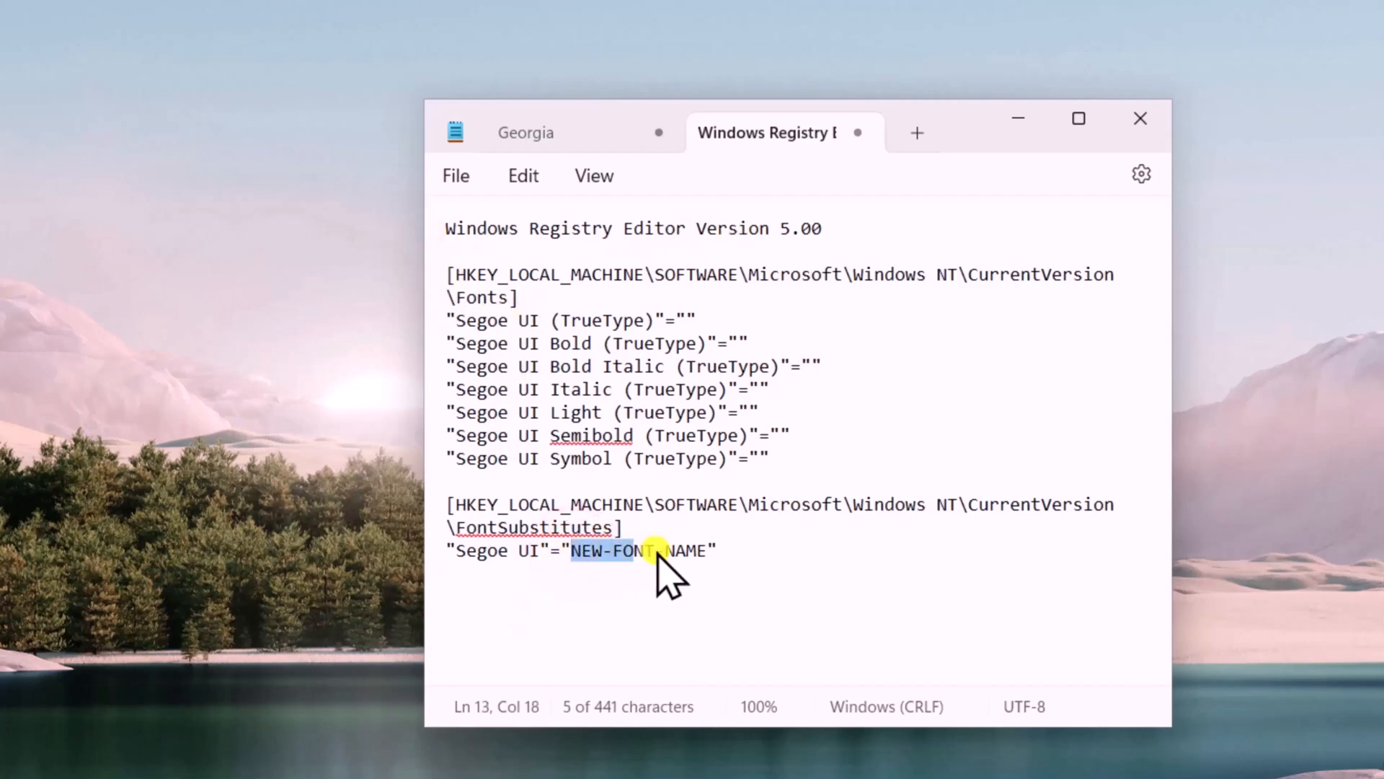
click(530, 132)
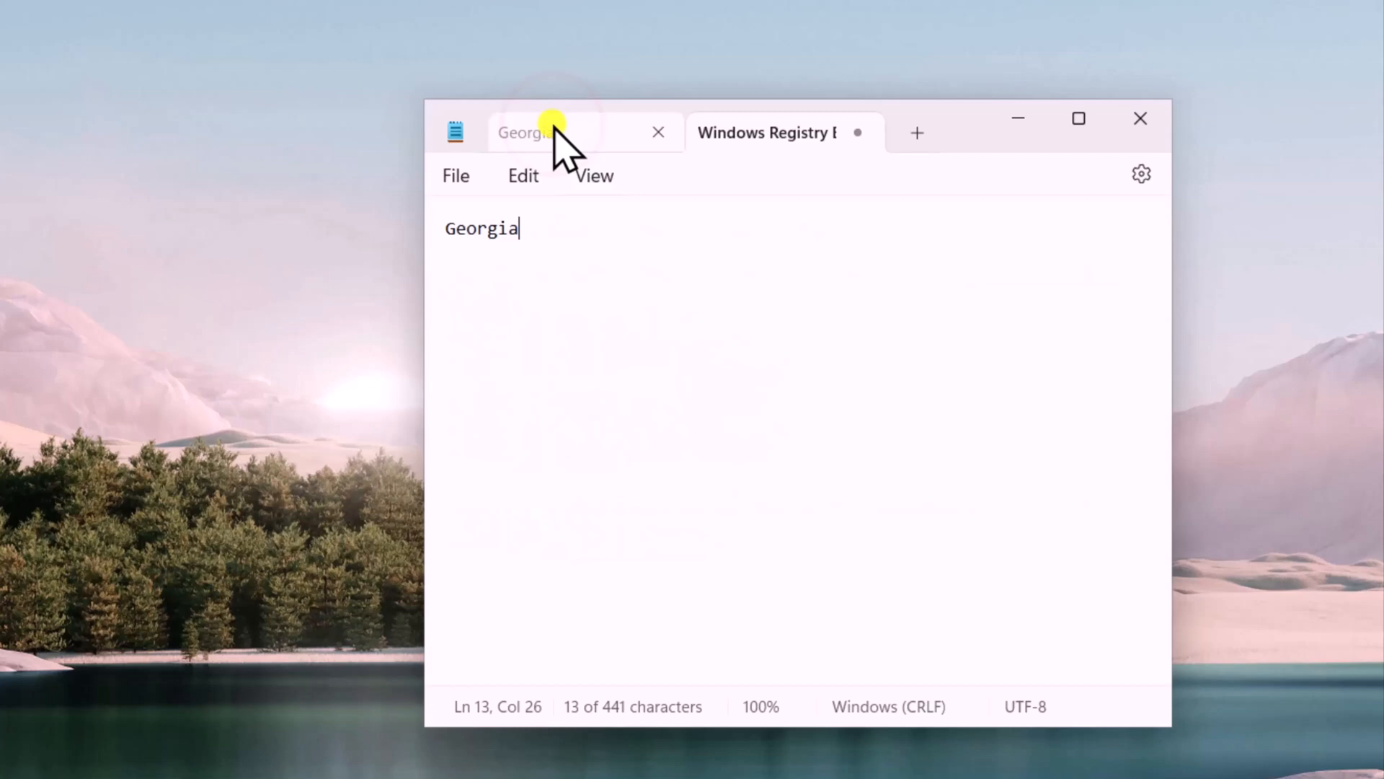
click(765, 133)
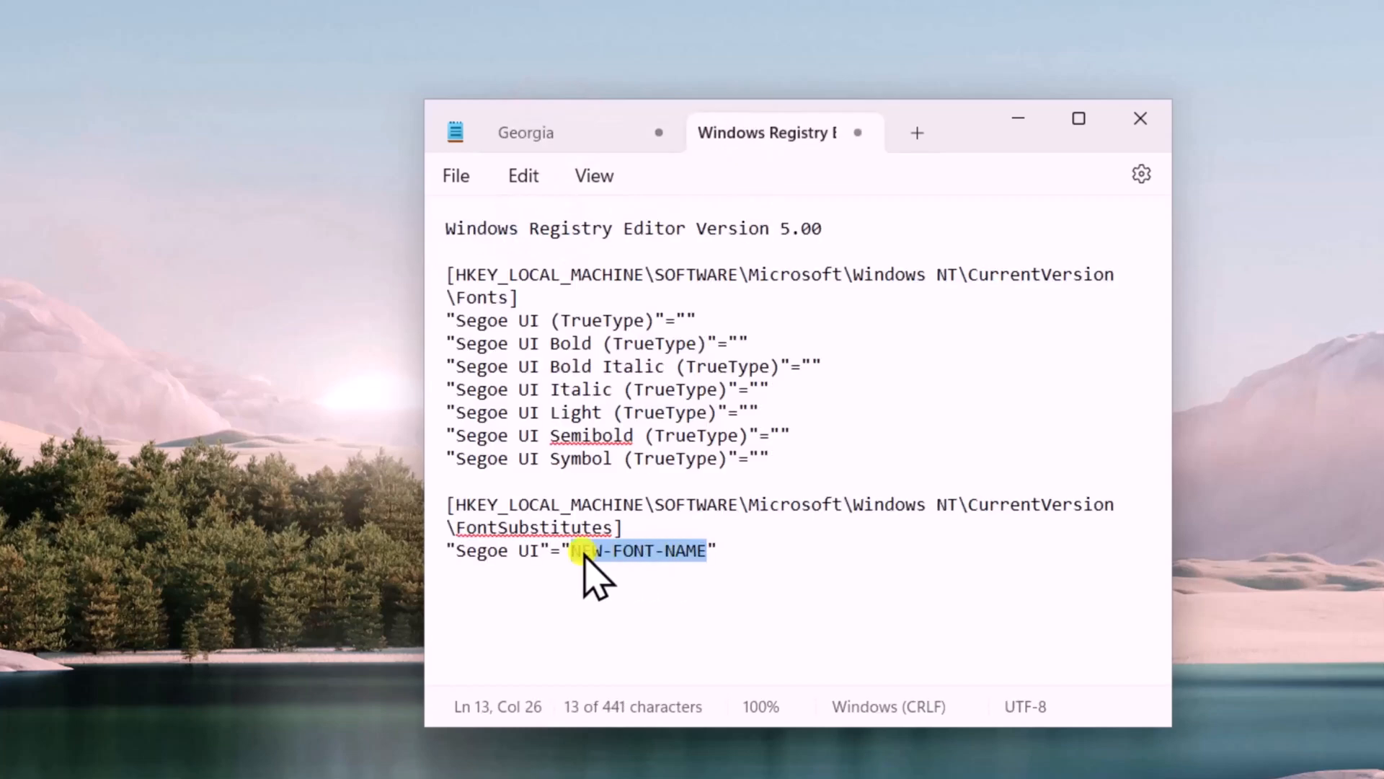
text(Georgia)
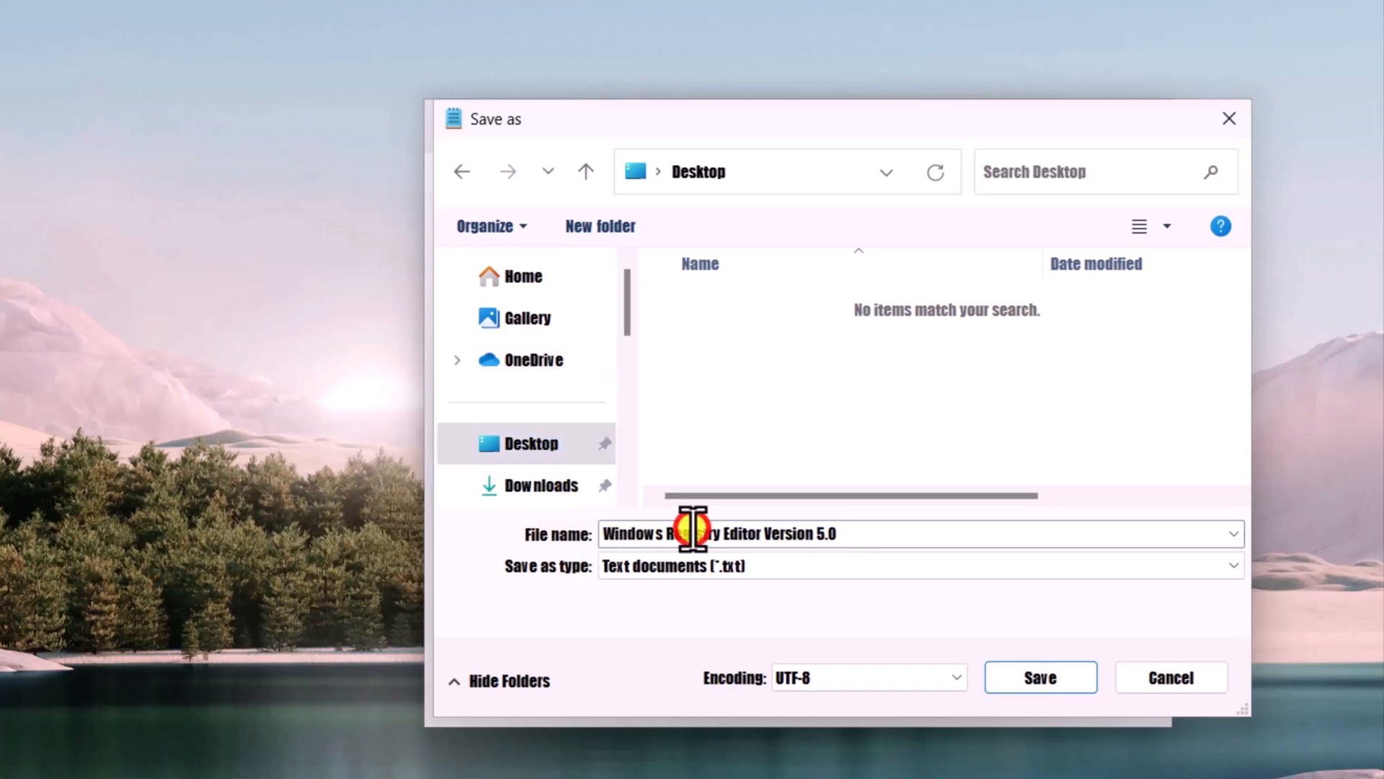
Save the script to the Desktop as the registry file eTechniz.reg.
text(eTechniz.reg)
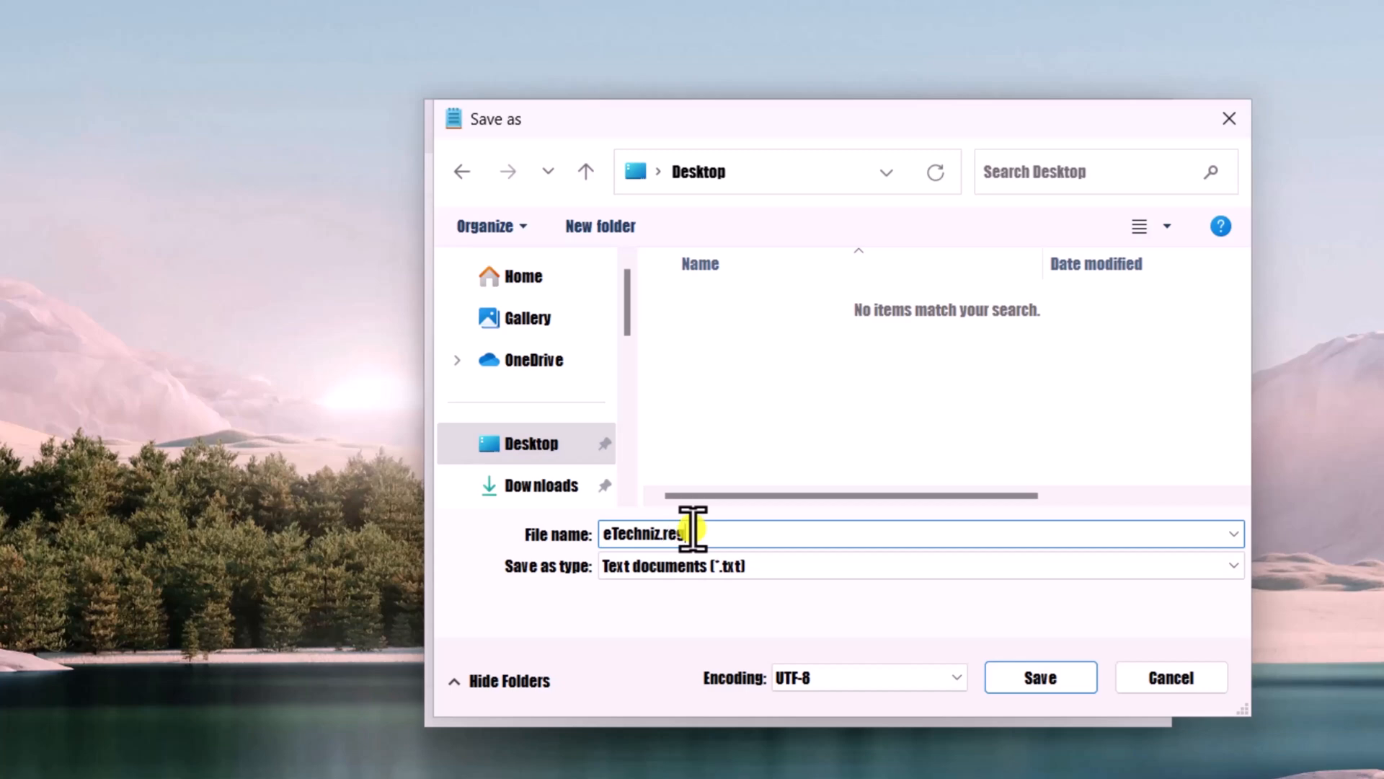
click(1039, 677)
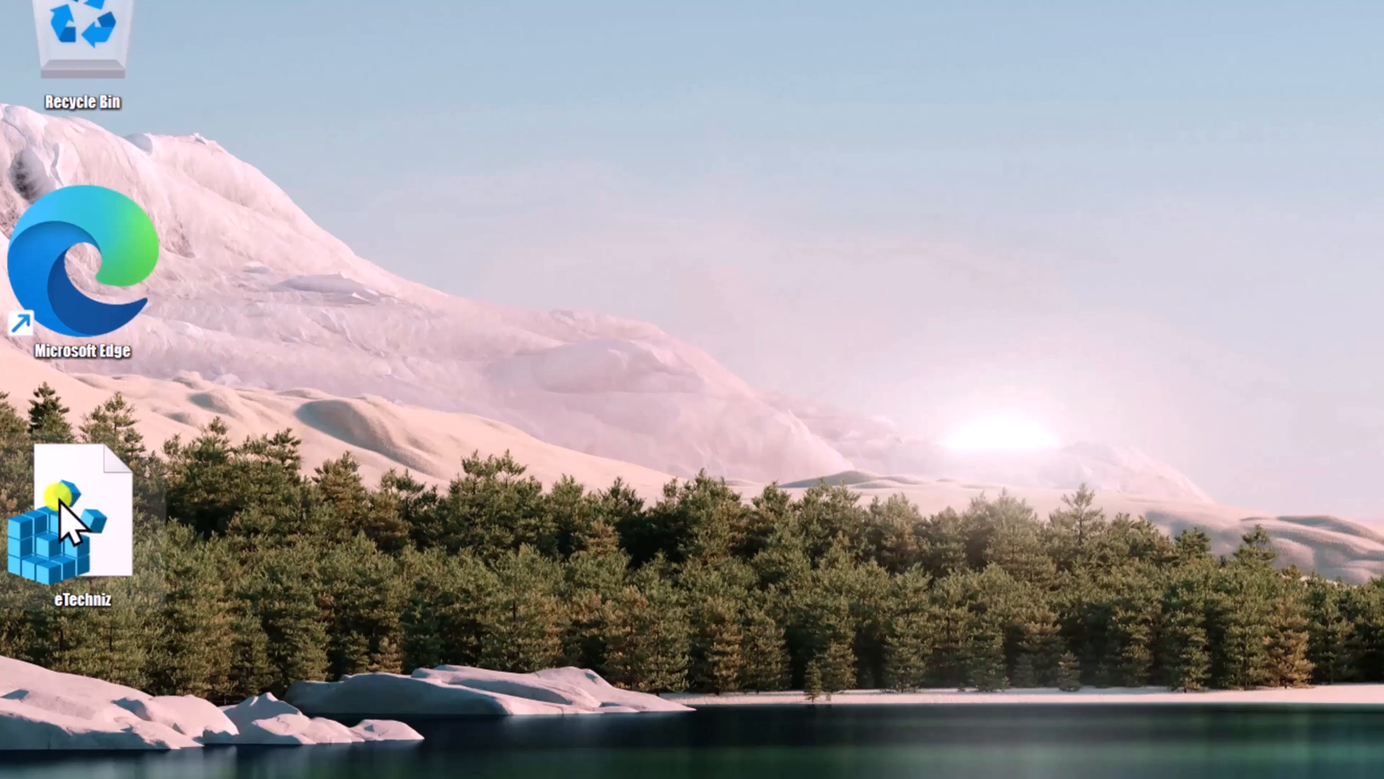
mouse_move(84, 560)
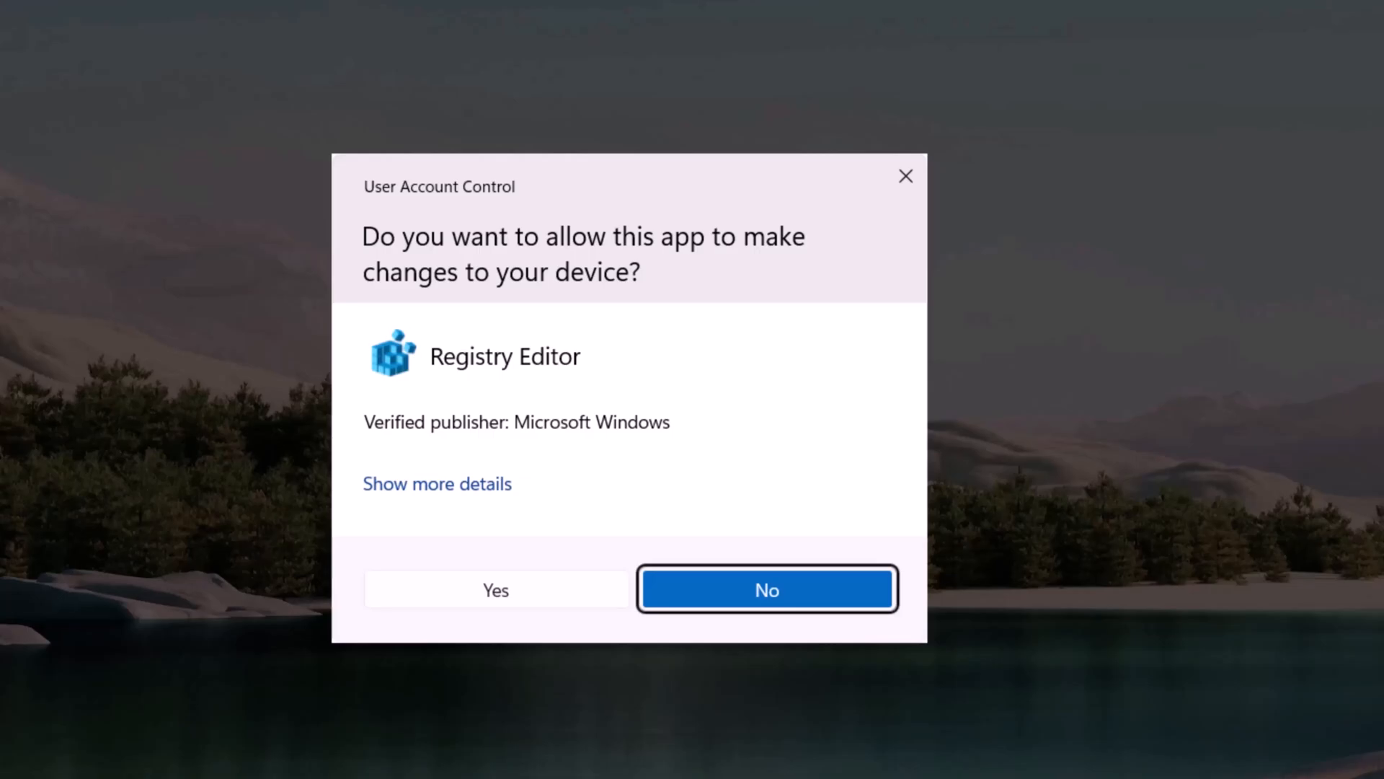
Approve UAC and the warning to merge eTechniz.reg, then dismiss the success message.
click(495, 589)
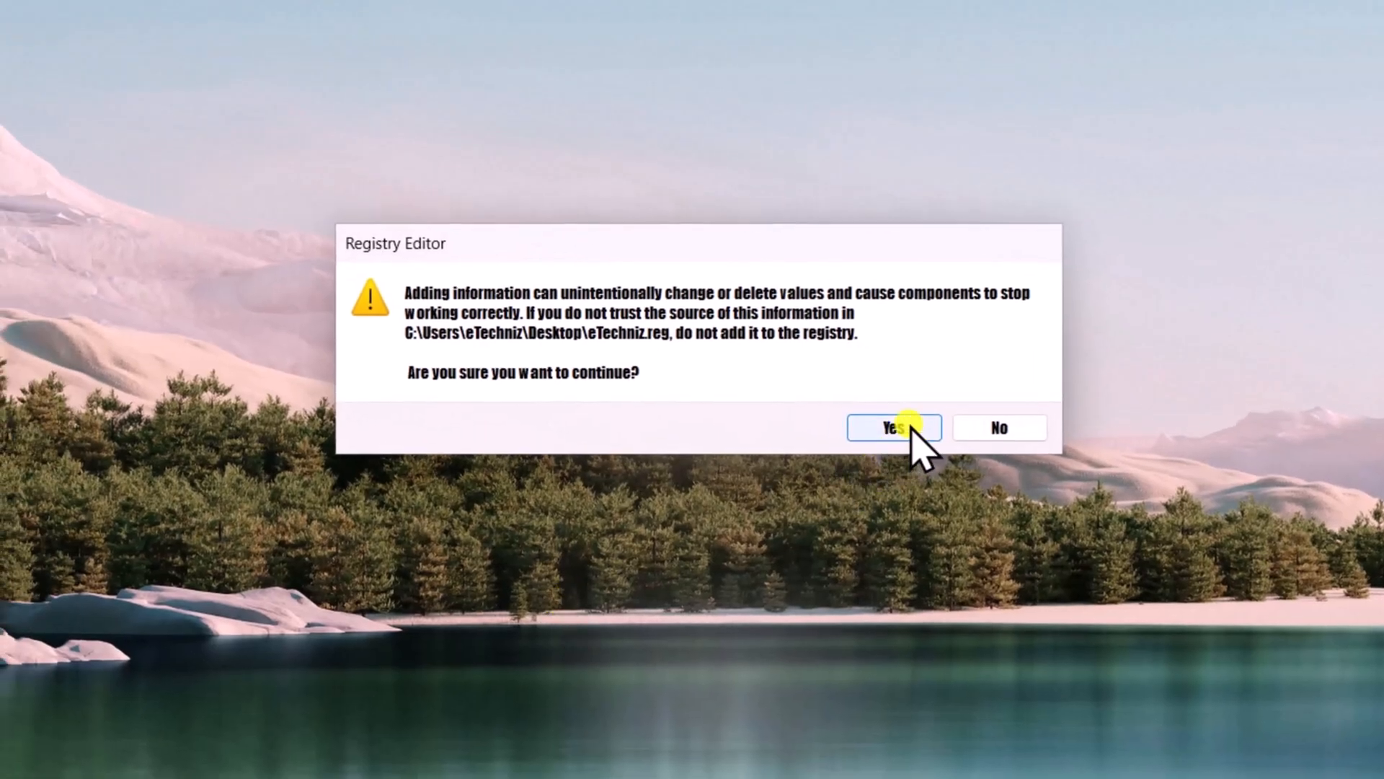
click(893, 427)
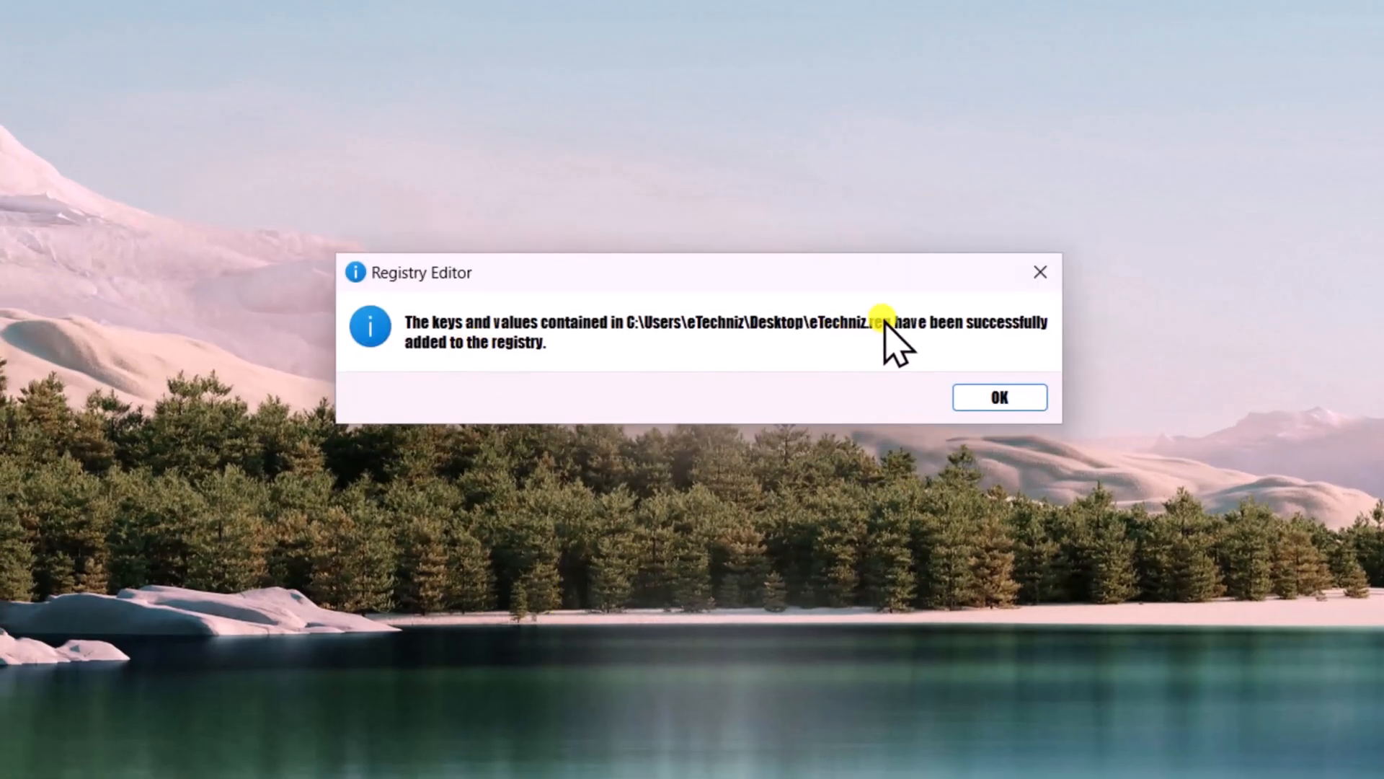
click(323, 747)
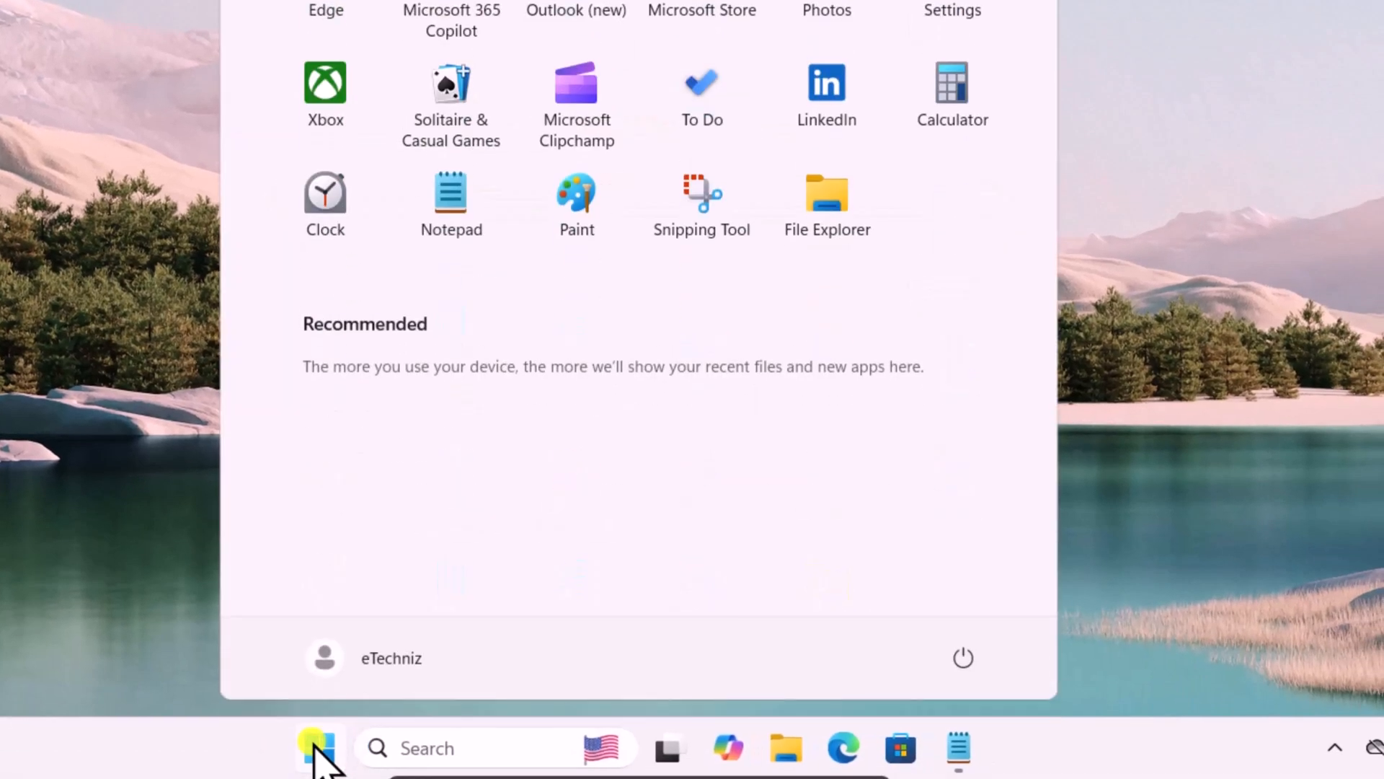
Restart Windows from the Start menu's power options.
click(963, 657)
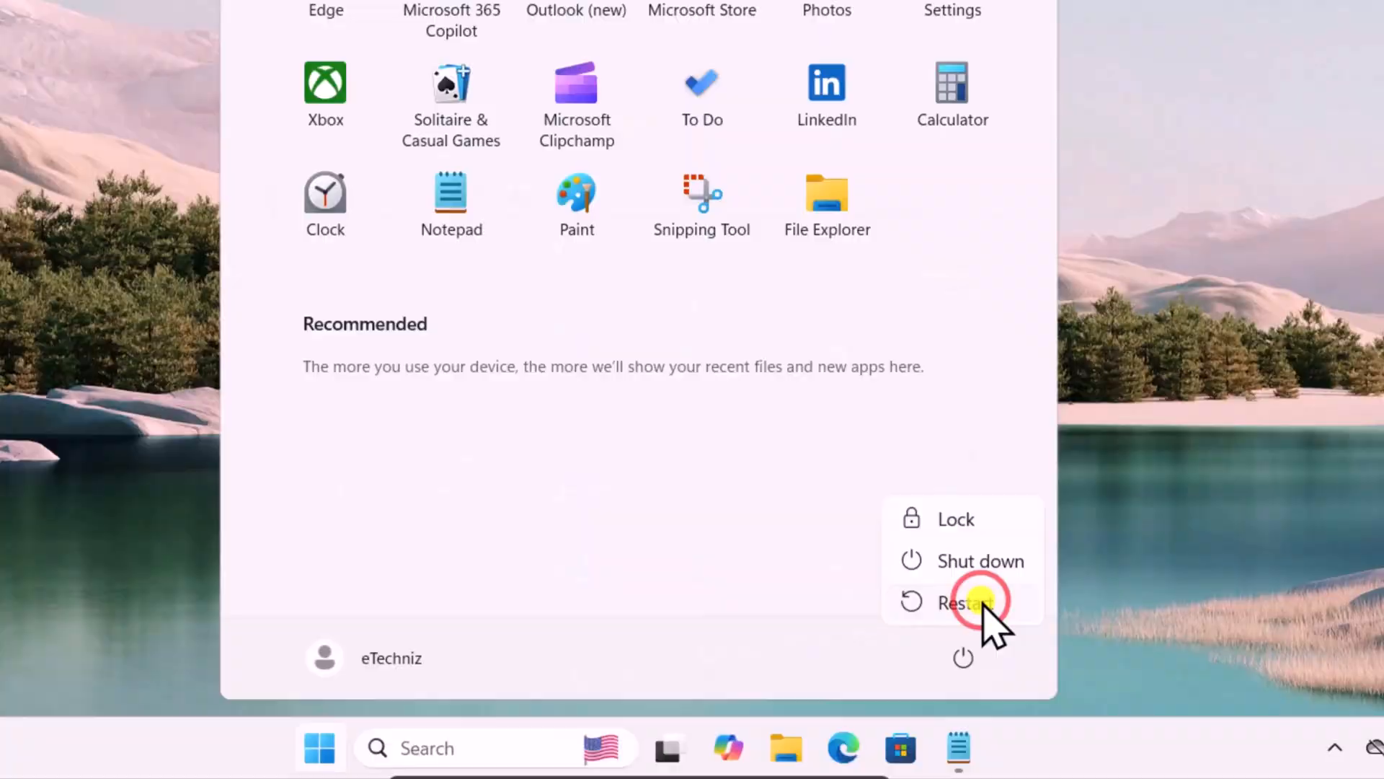
click(963, 602)
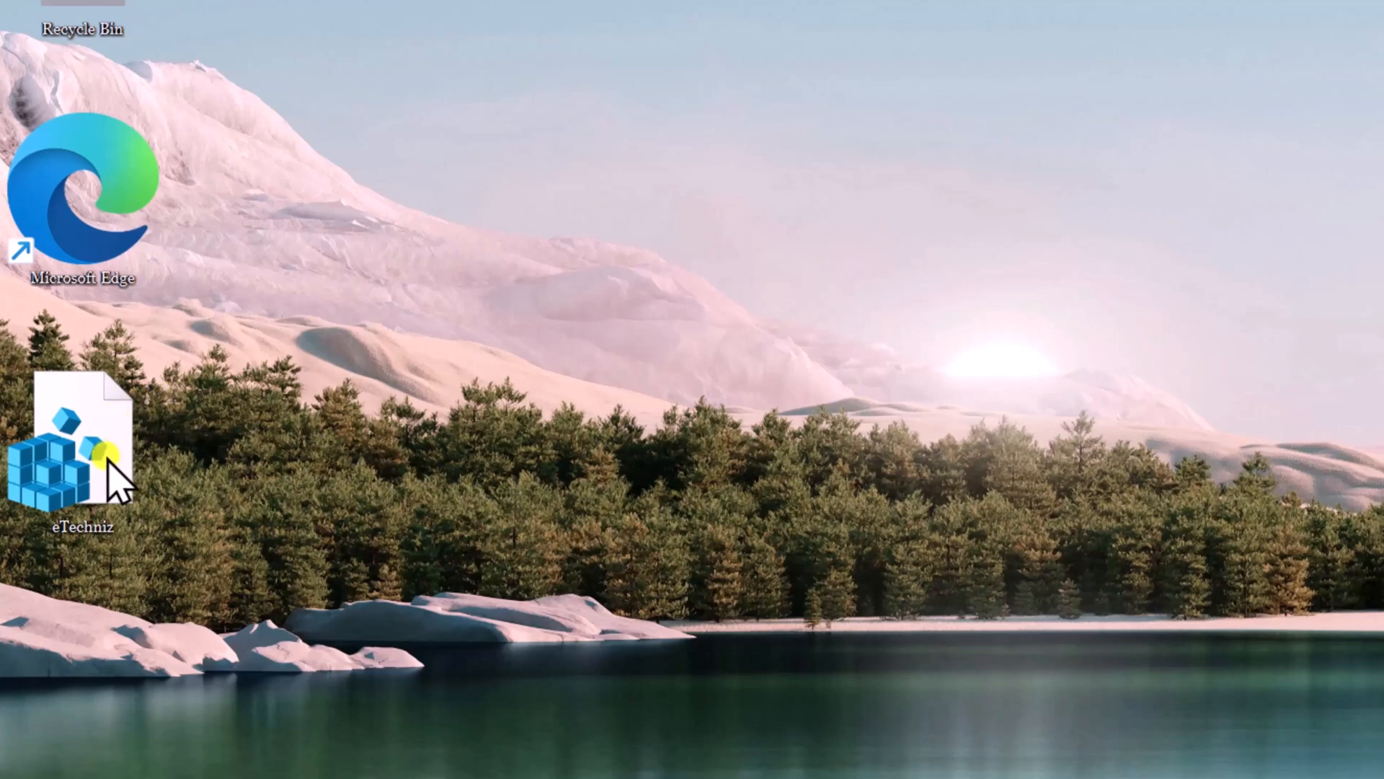
mouse_move(62, 547)
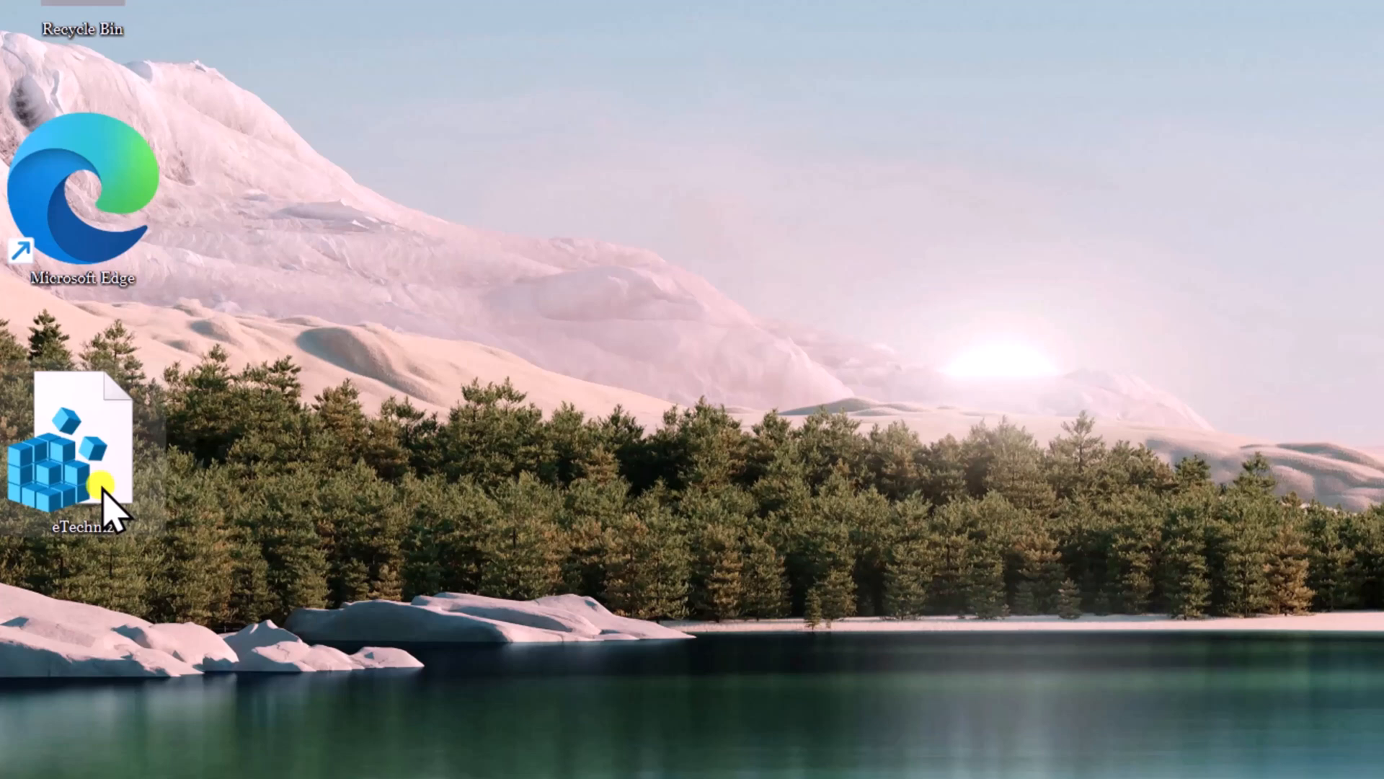
mouse_move(994, 614)
text(reg)
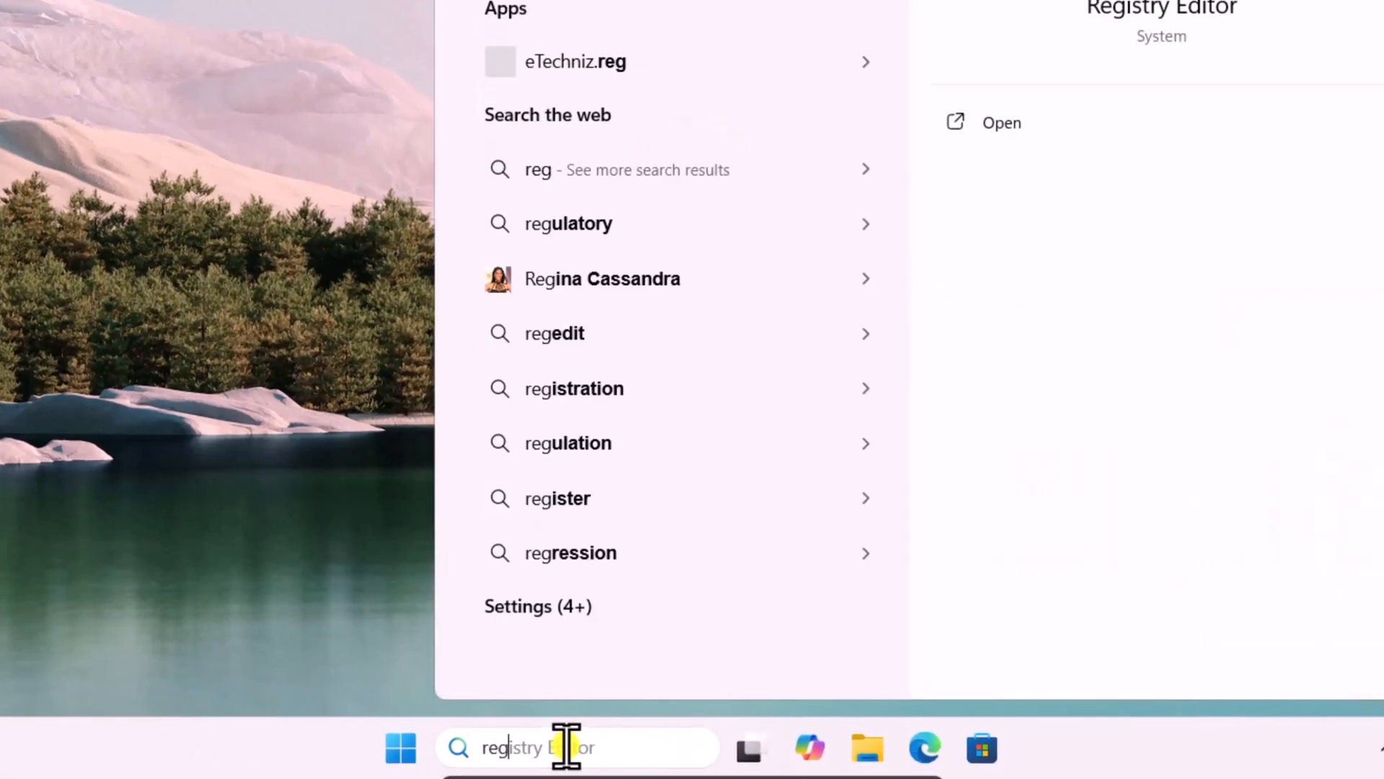
Launch Registry Editor with admin approval and select FontSubstitutes in the key path.
click(1002, 122)
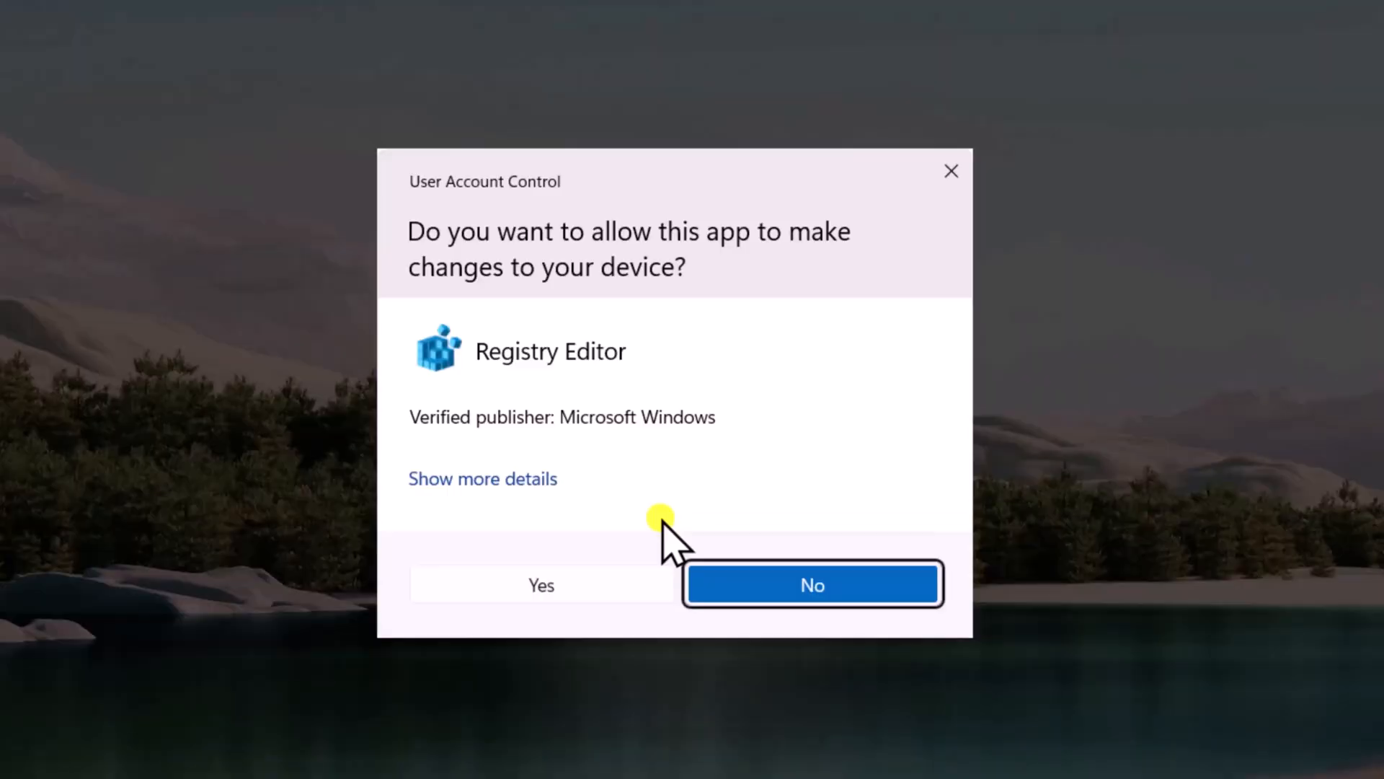
click(540, 585)
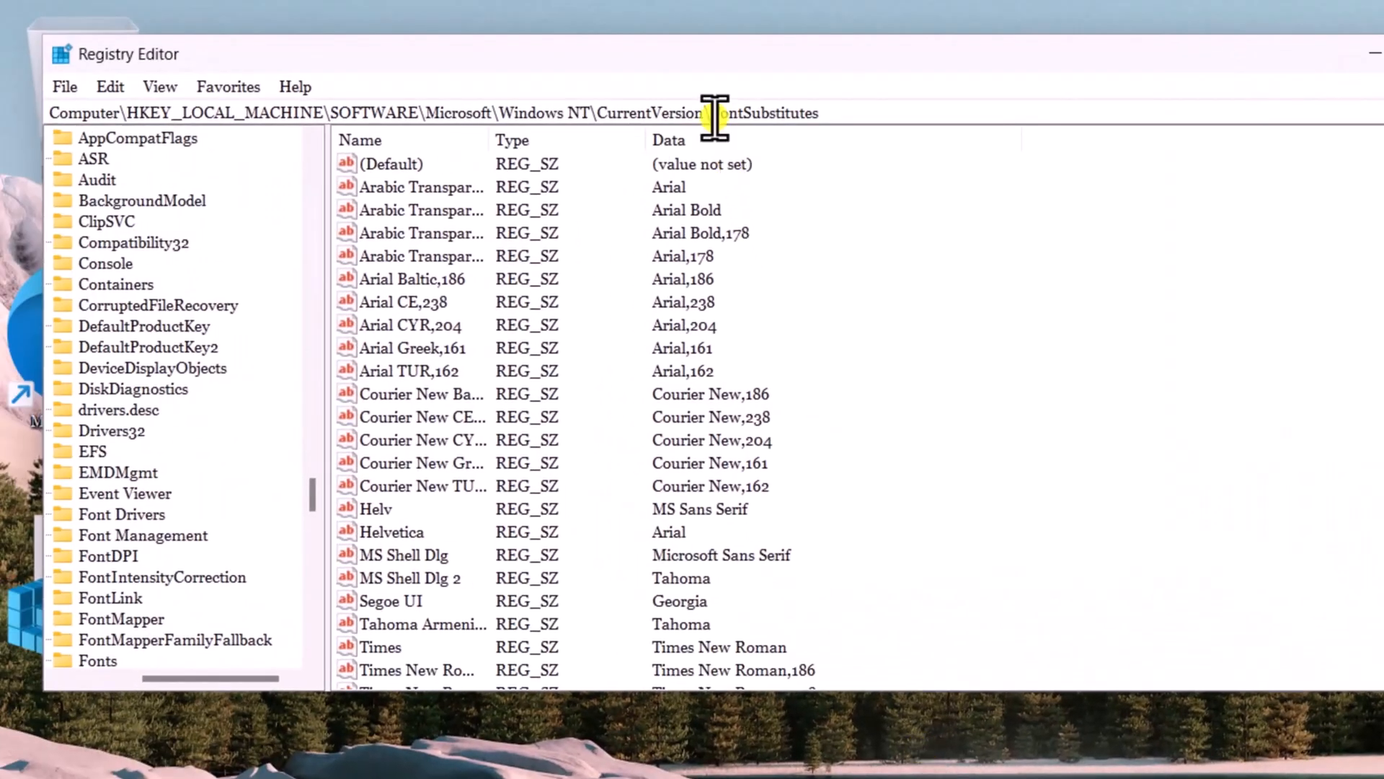
double_click(772, 113)
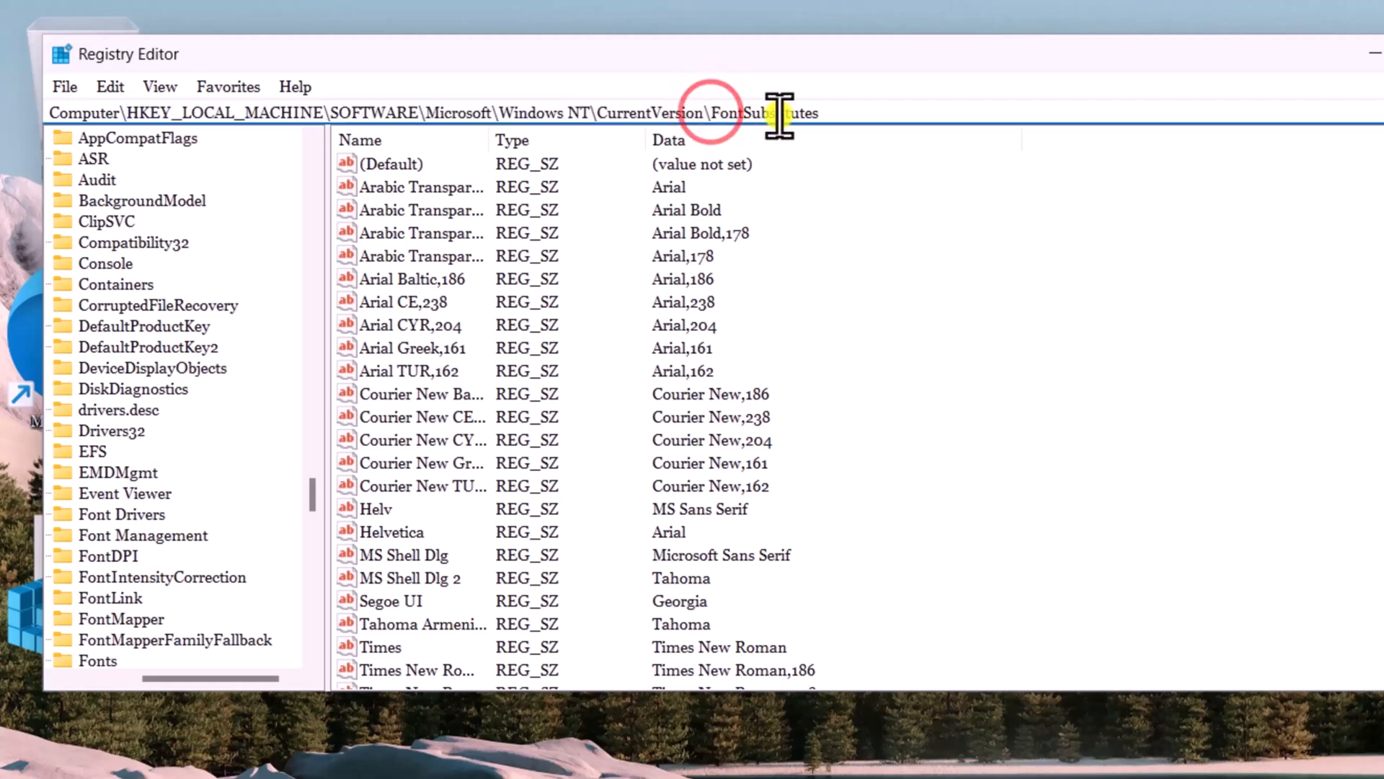
double_click(763, 113)
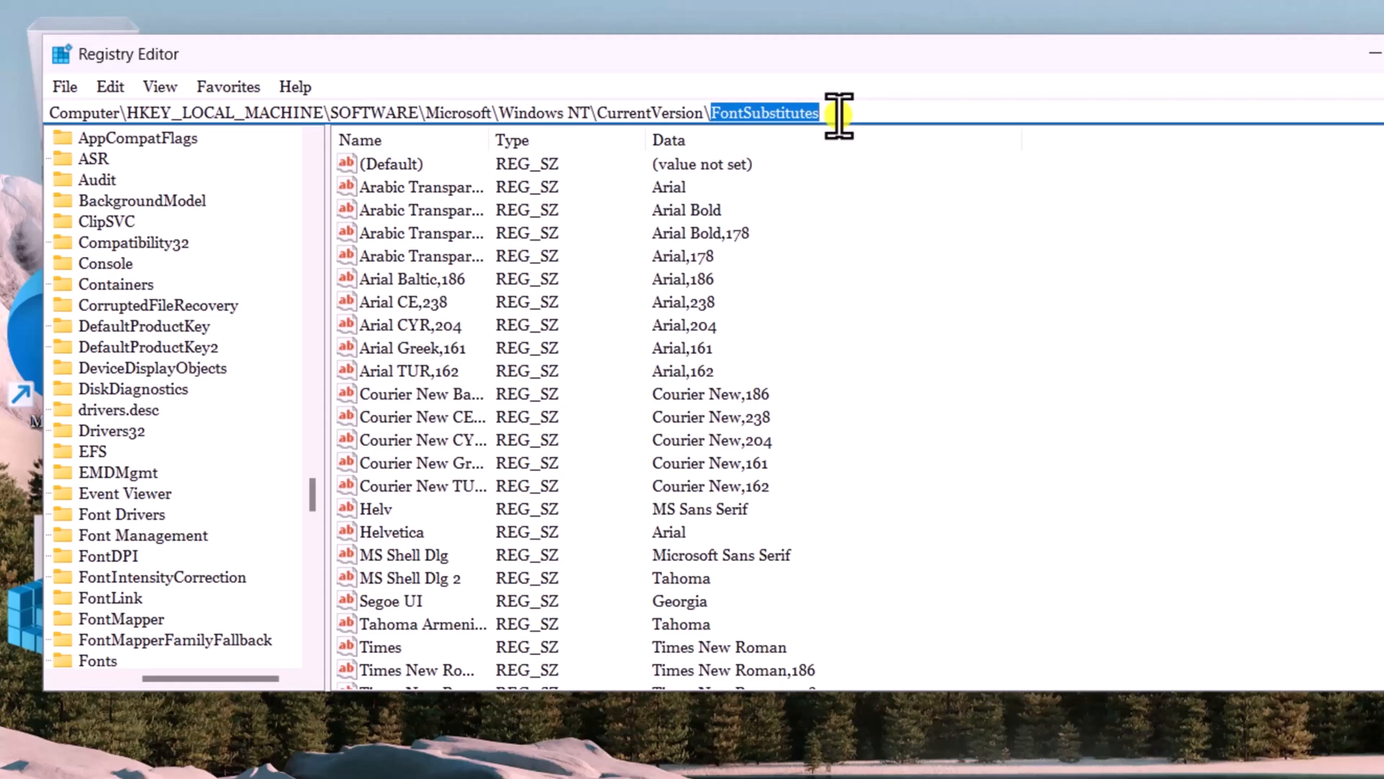
mouse_move(503, 380)
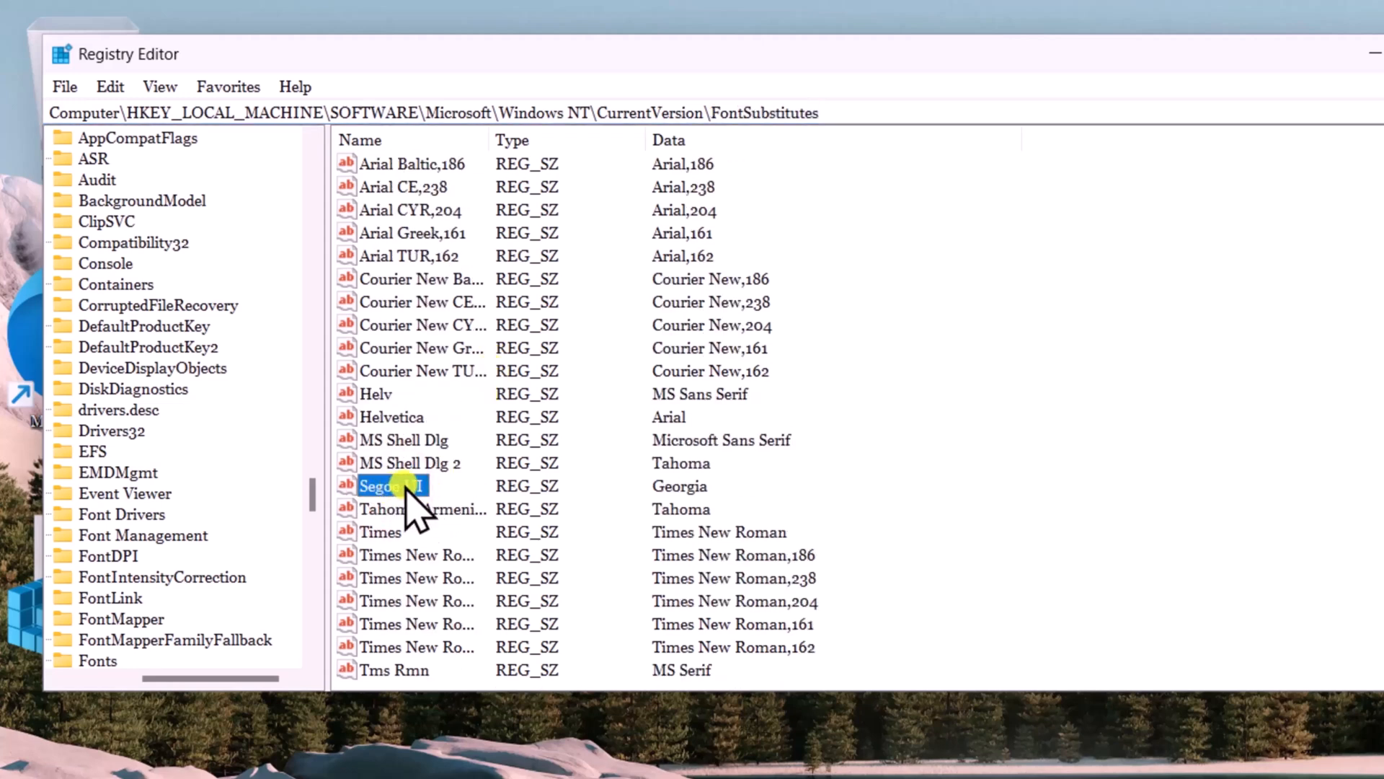
mouse_move(684, 485)
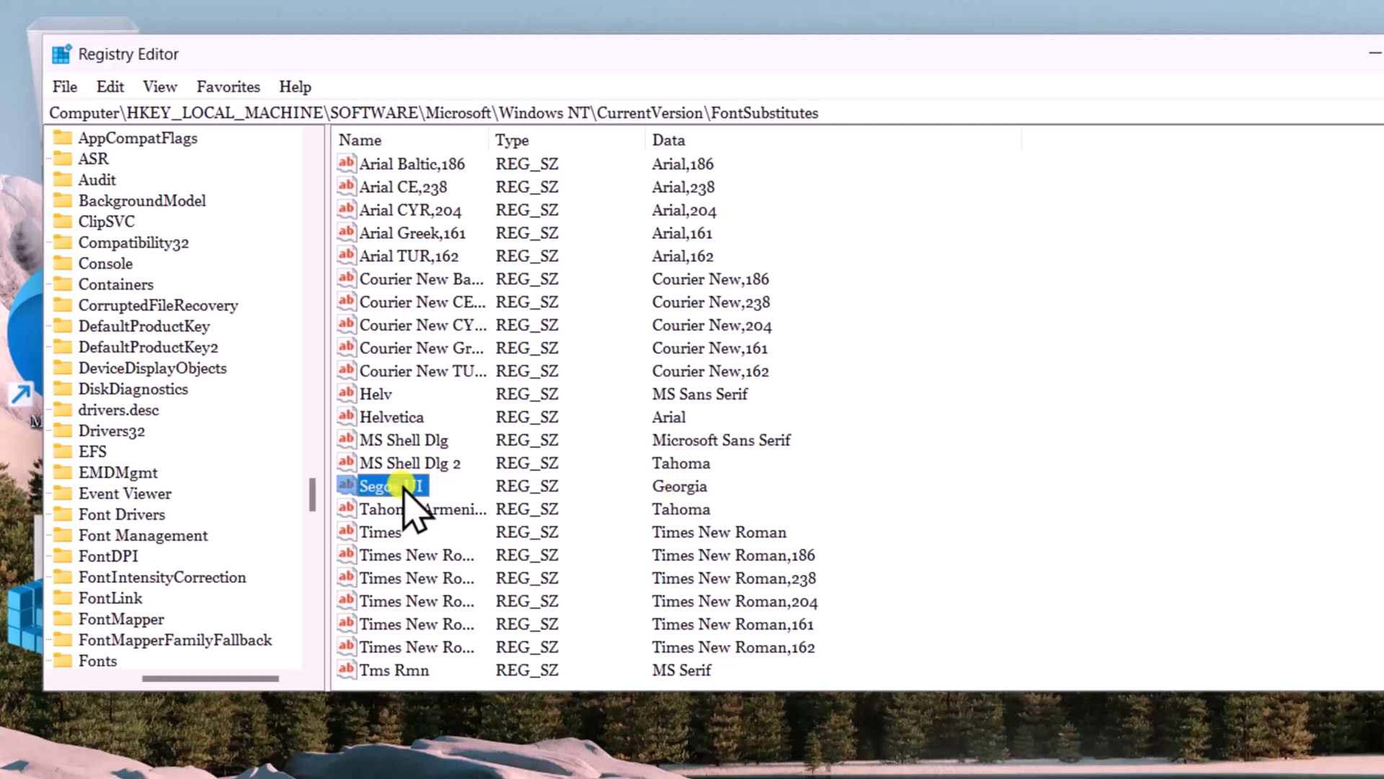
Inspect Segoe UI's Georgia value data without changes, then close Registry Editor.
click(393, 485)
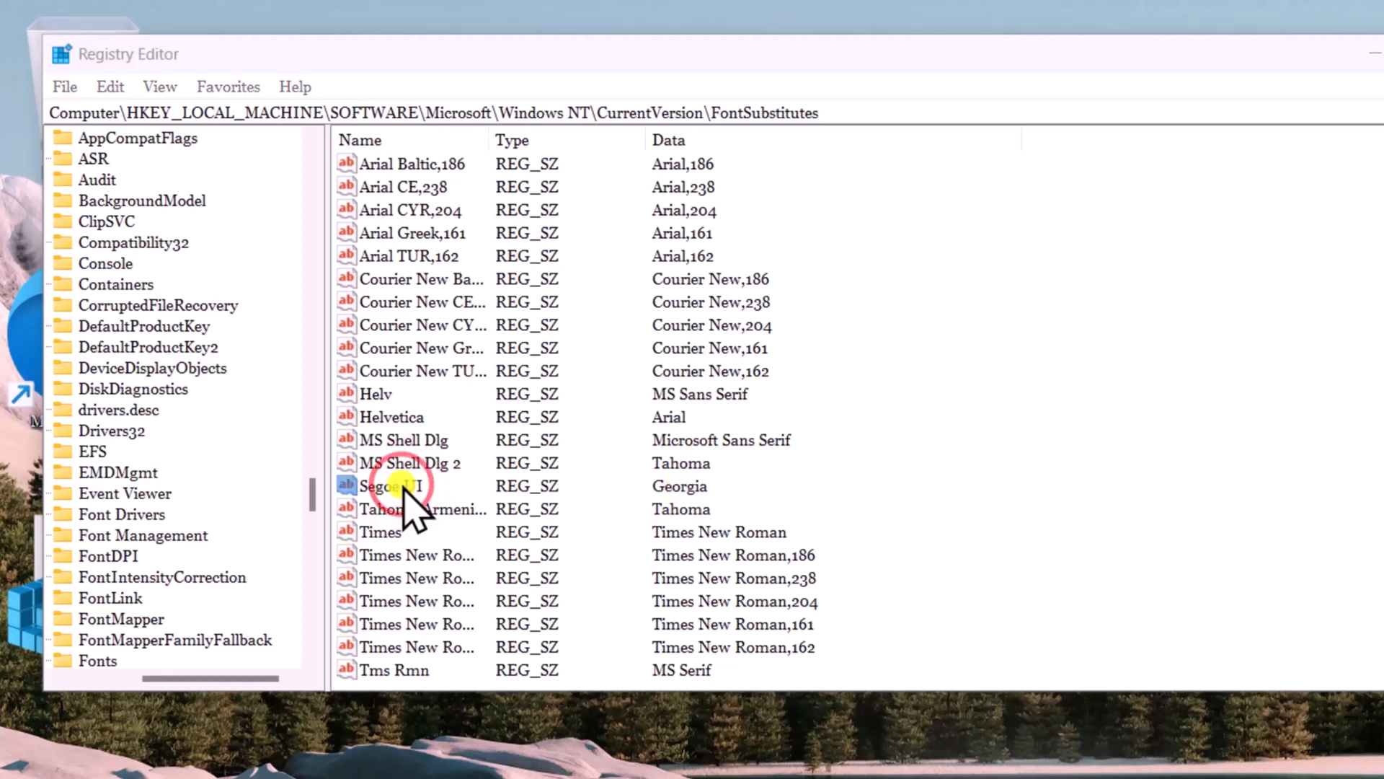
double_click(390, 485)
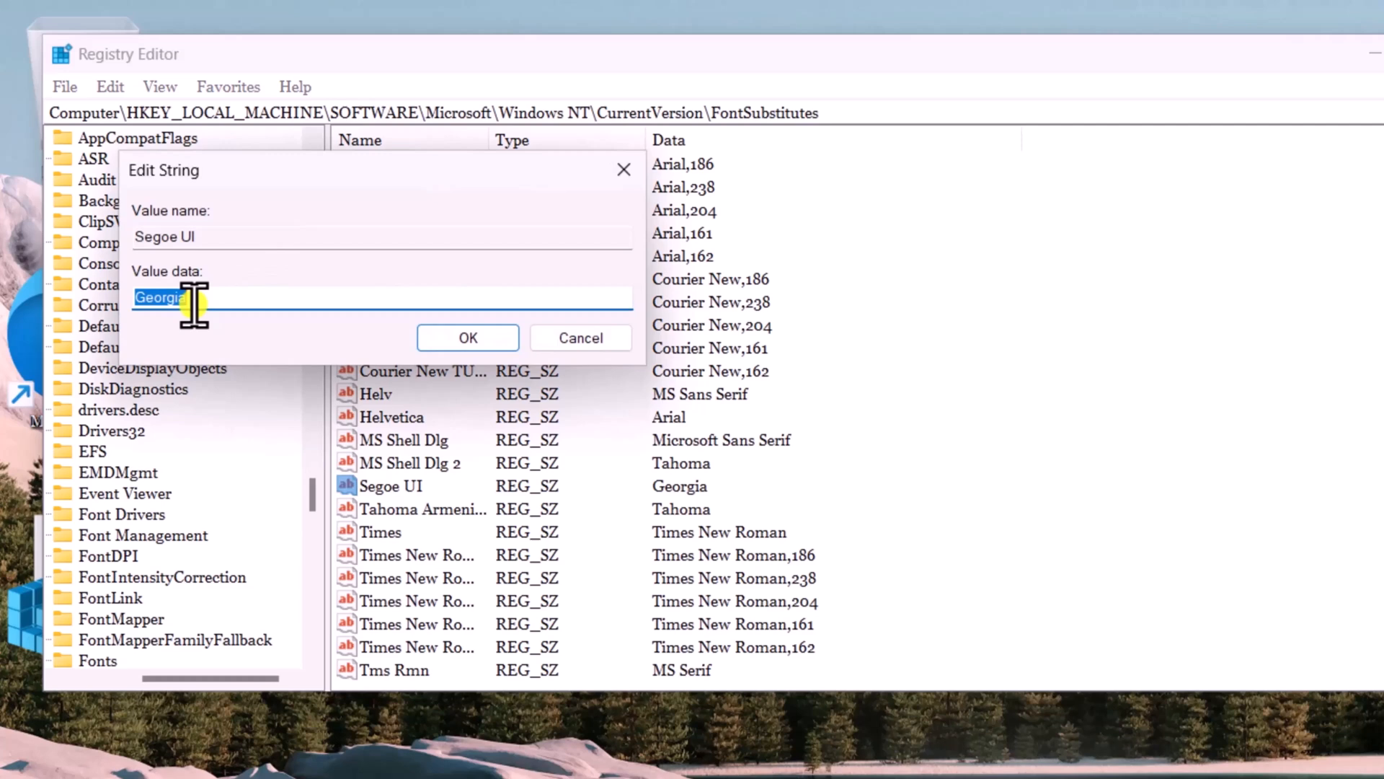
click(467, 338)
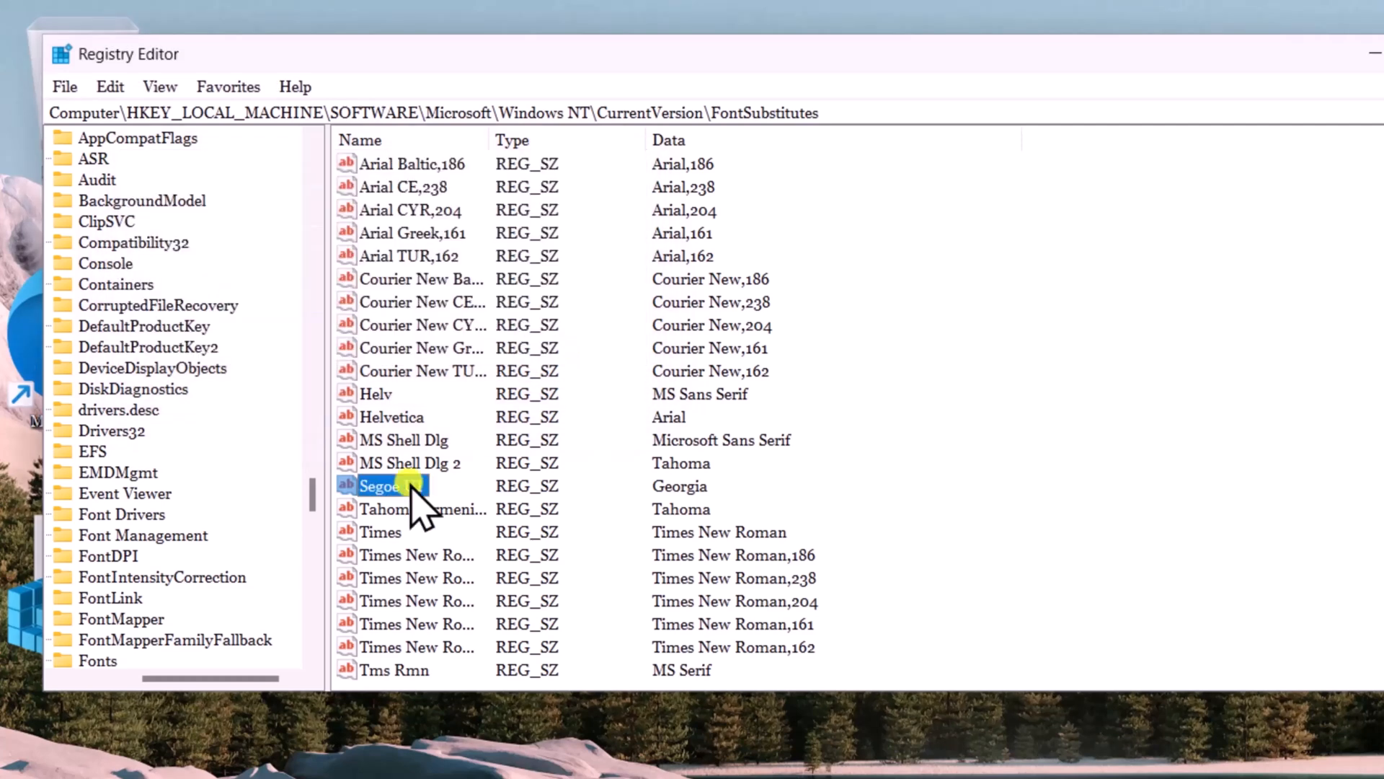
mouse_move(406, 483)
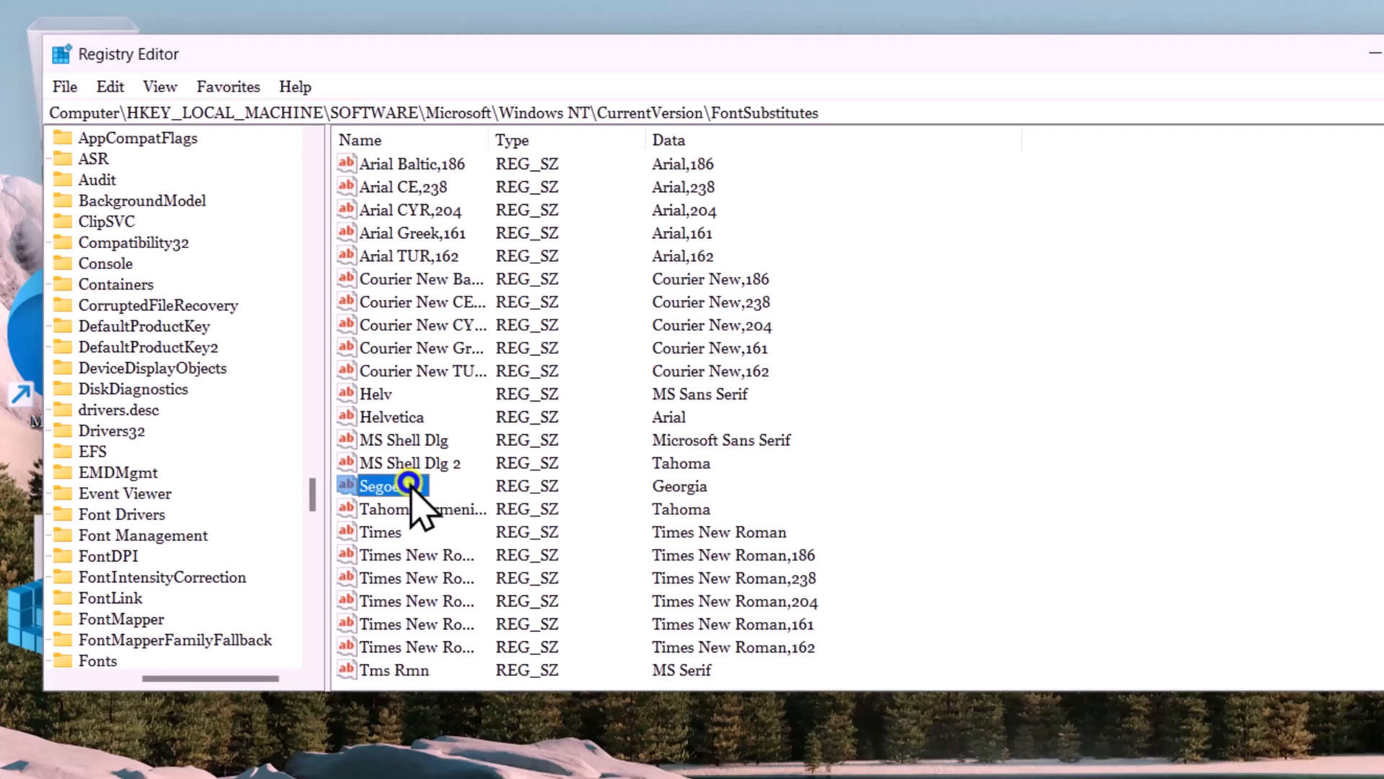
key(Delete)
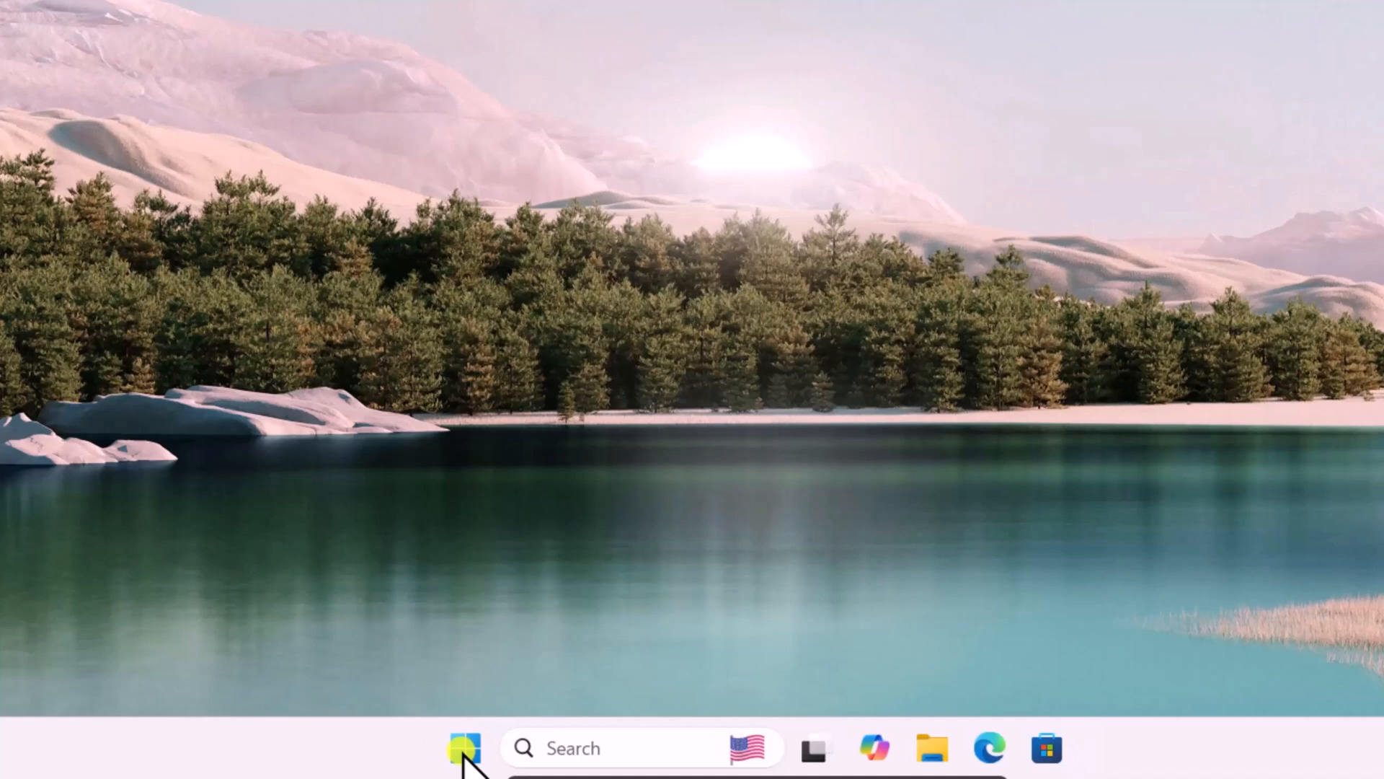
Open the Start menu from the taskbar.
click(465, 748)
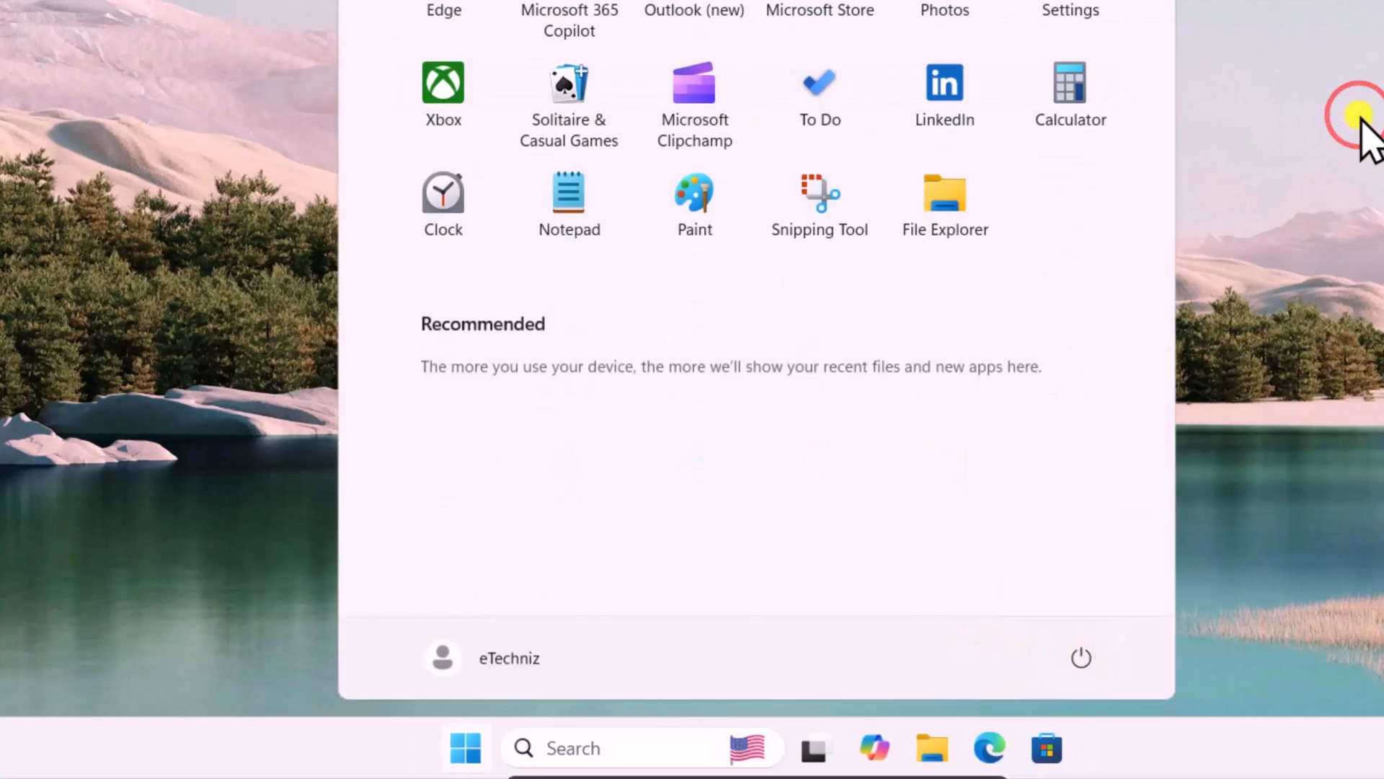